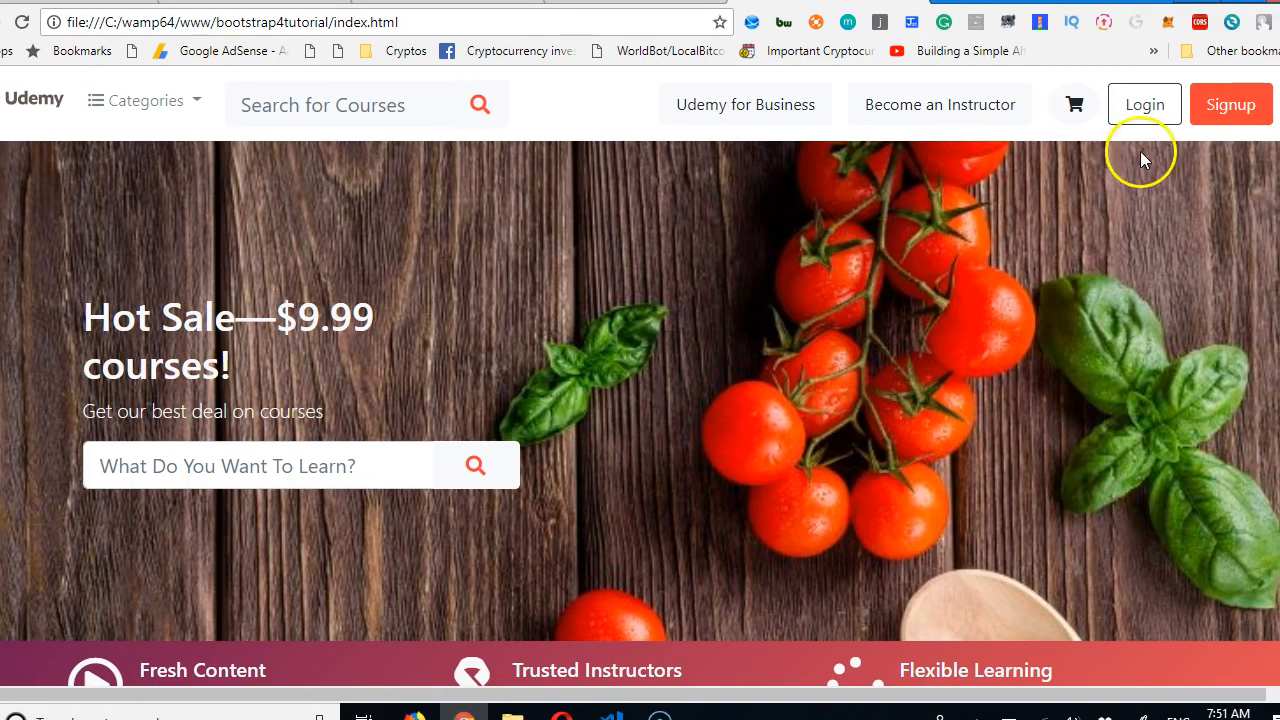
- Scroll the pink Udemy clone page, then open scss/custom.scss in VS Code
scroll(down, 3)
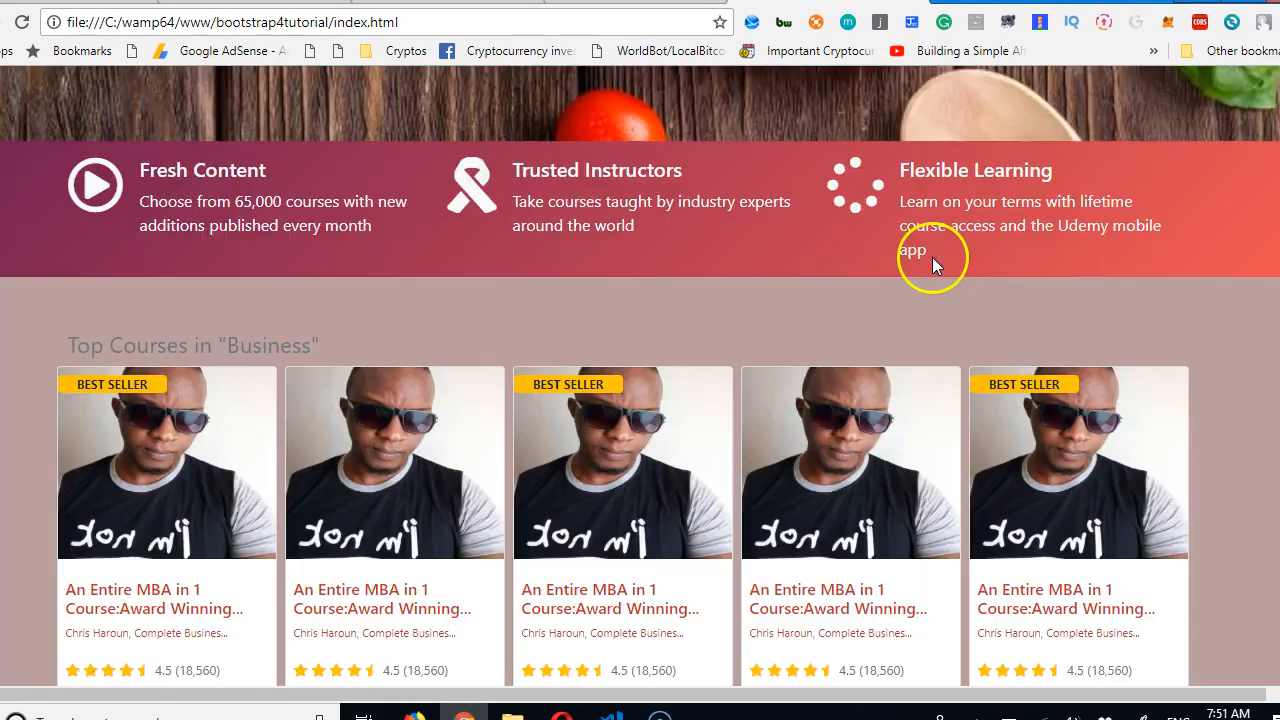
scroll(up, 3)
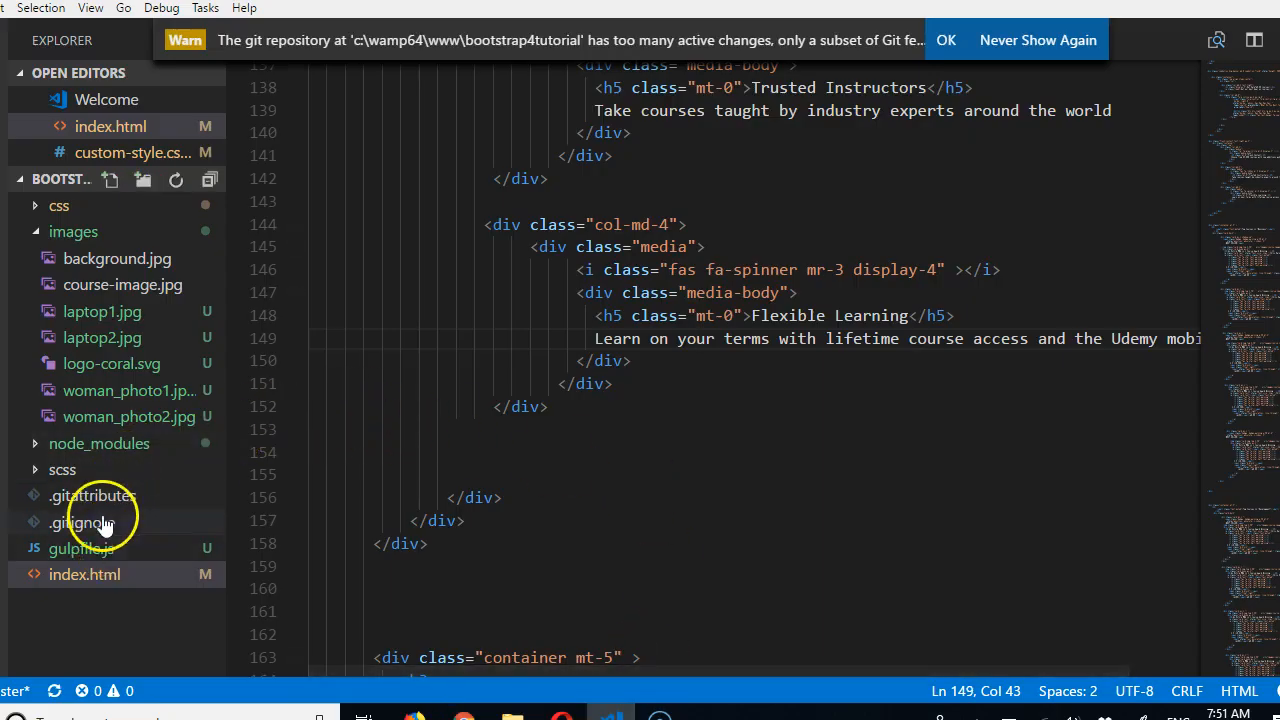
click(62, 470)
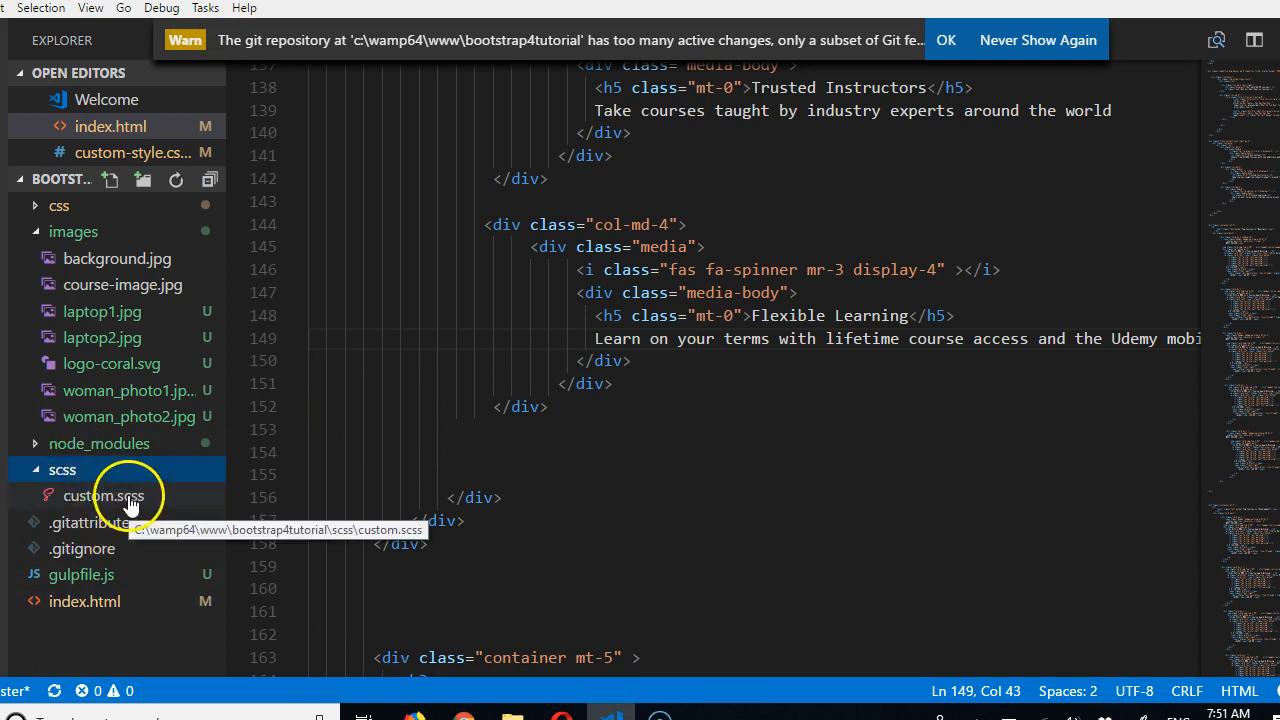
click(103, 495)
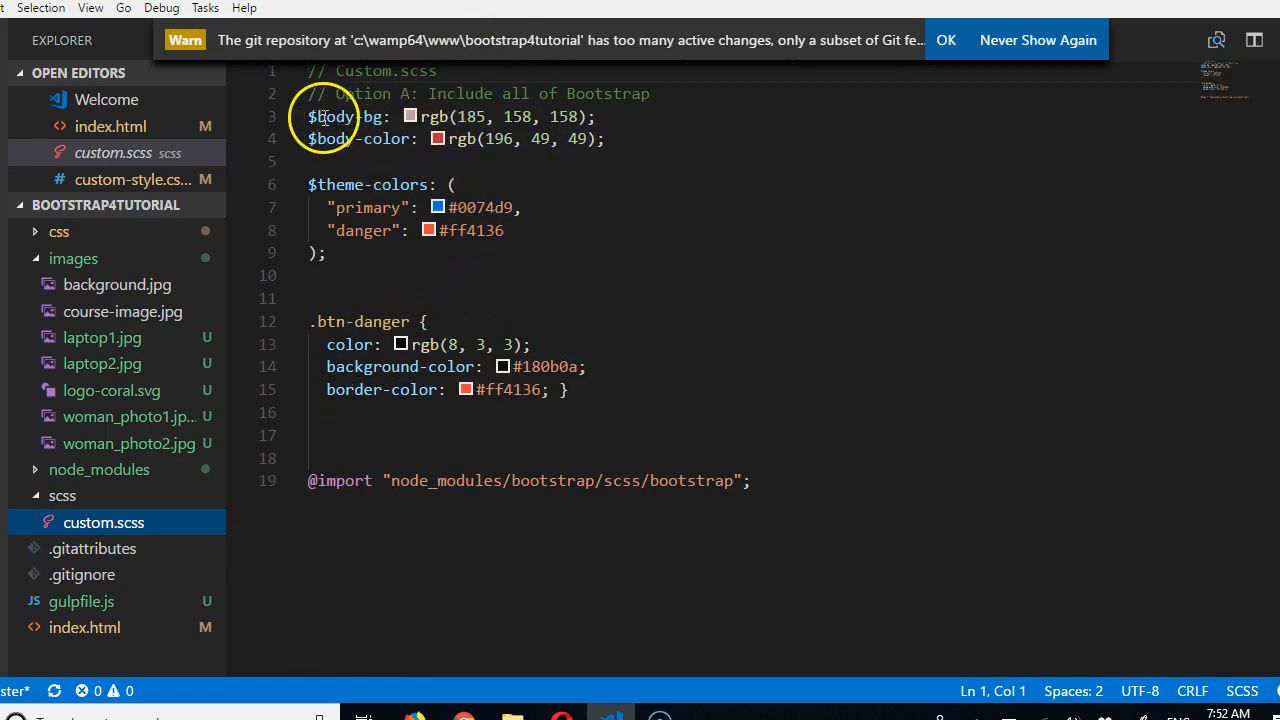
click(410, 116)
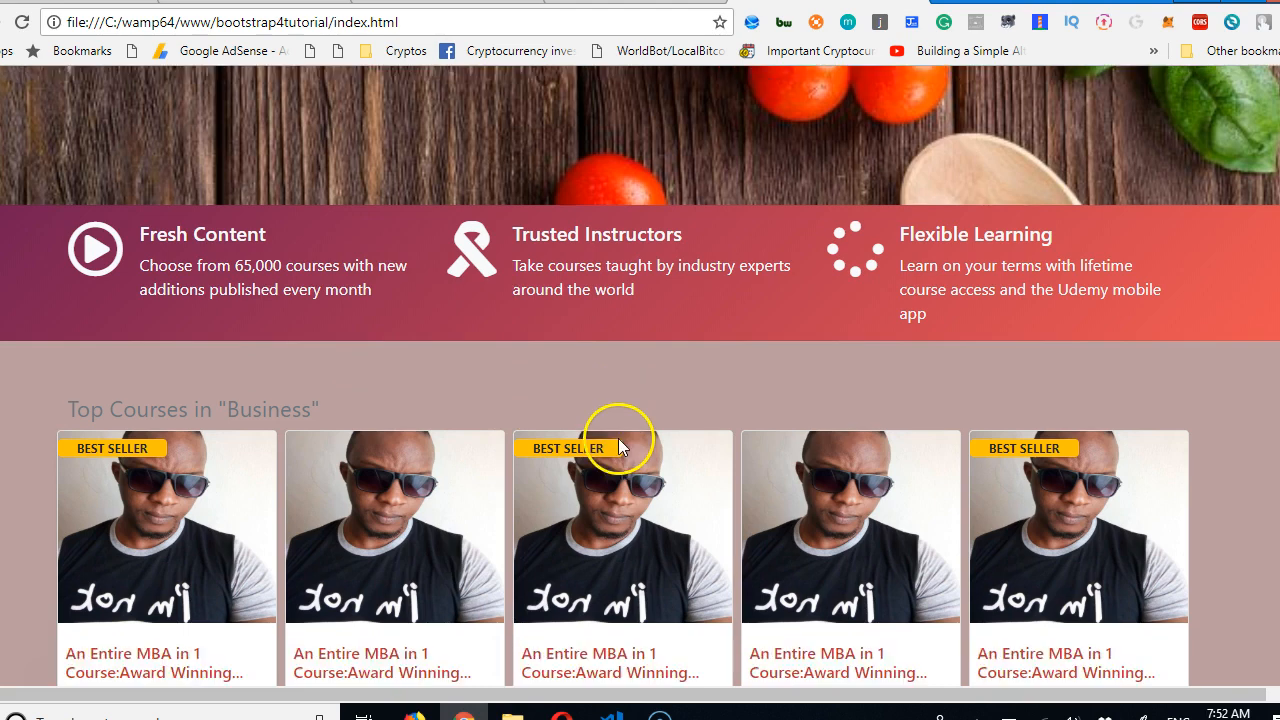
scroll(down, 3)
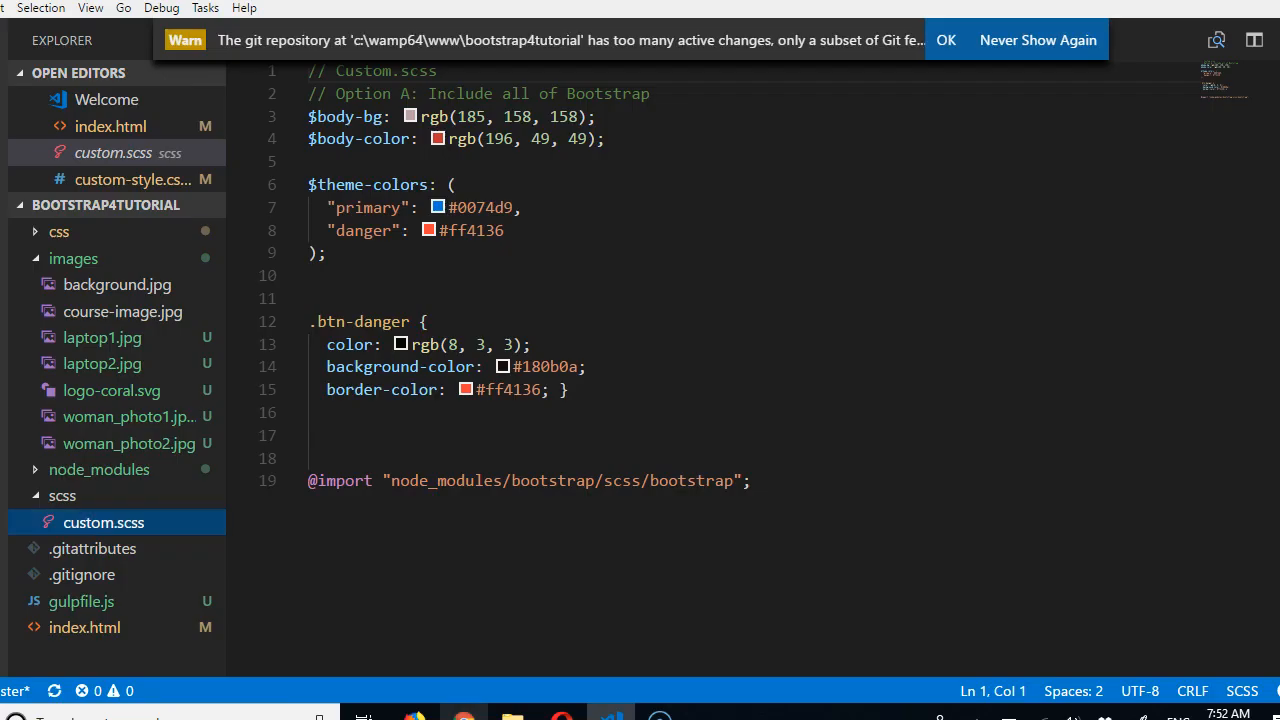
- Replace $body-bg with rgba(253, 250, 250, 0.527) and save custom.scss
click(409, 116)
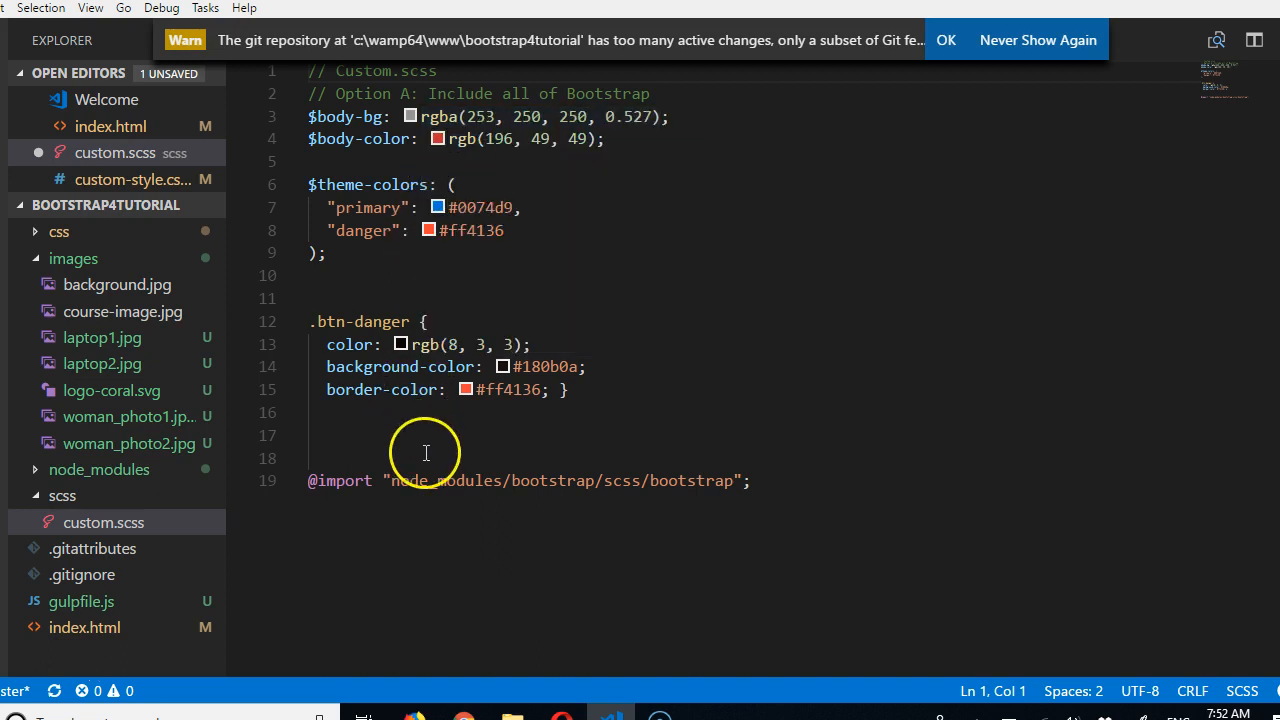
click(318, 448)
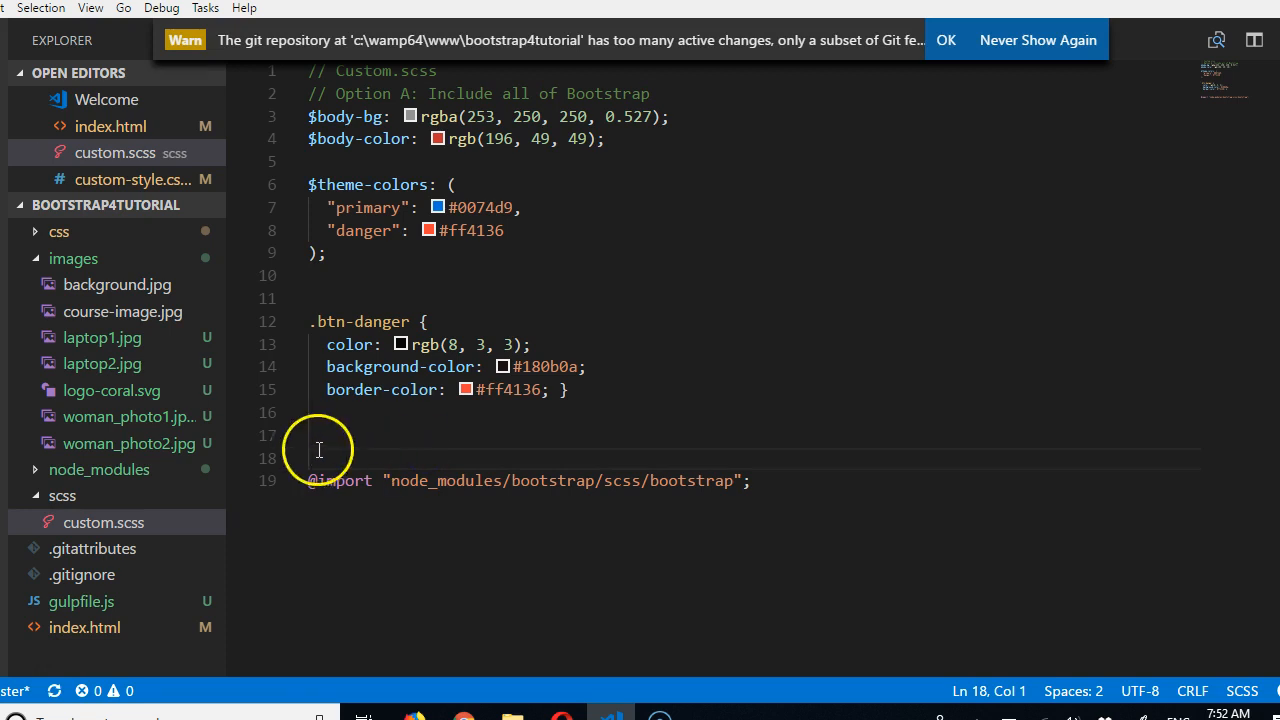
click(62, 495)
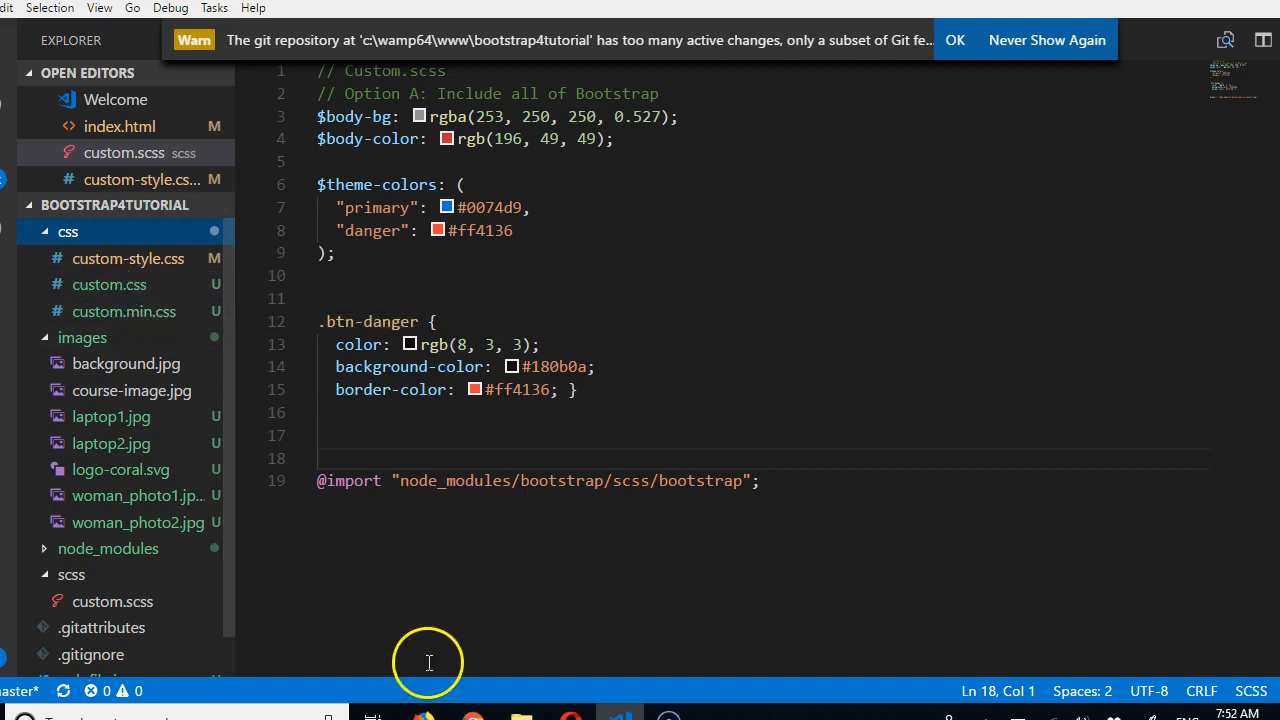
mouse_move(45, 680)
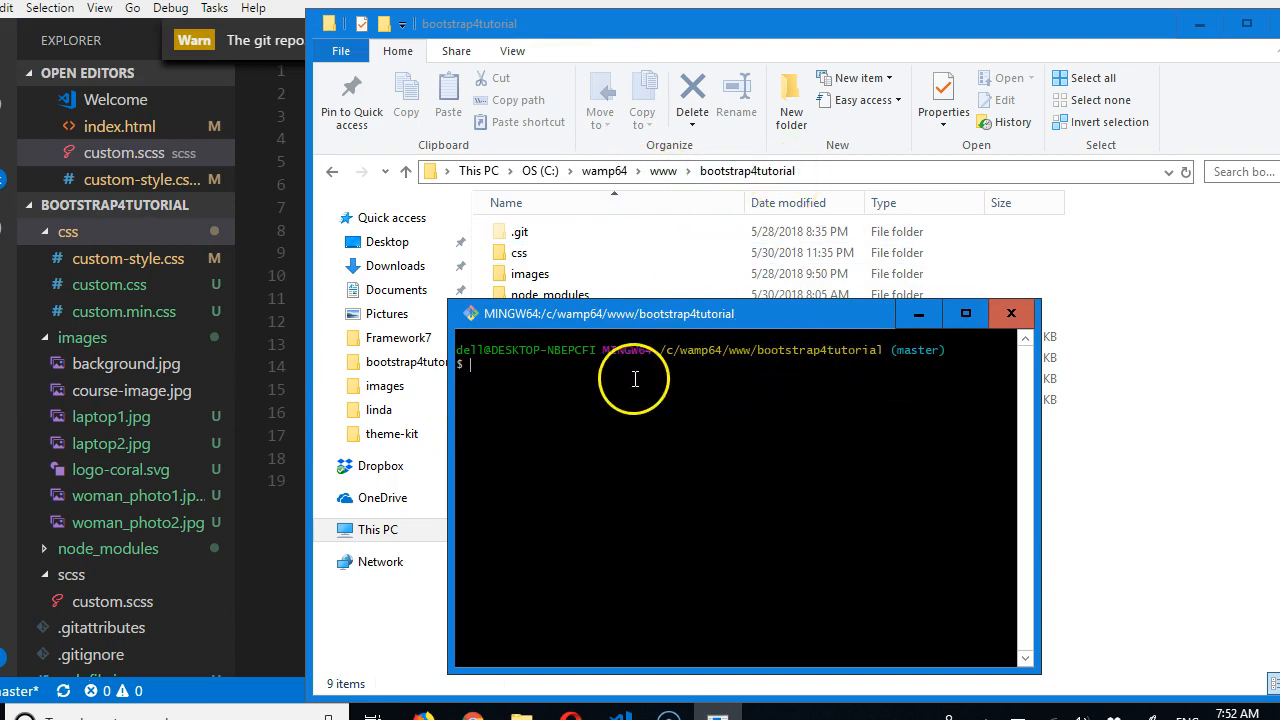
- Enter 'gulp watch' in Git Bash in the bootstrap4tutorial folder
text(gulp)
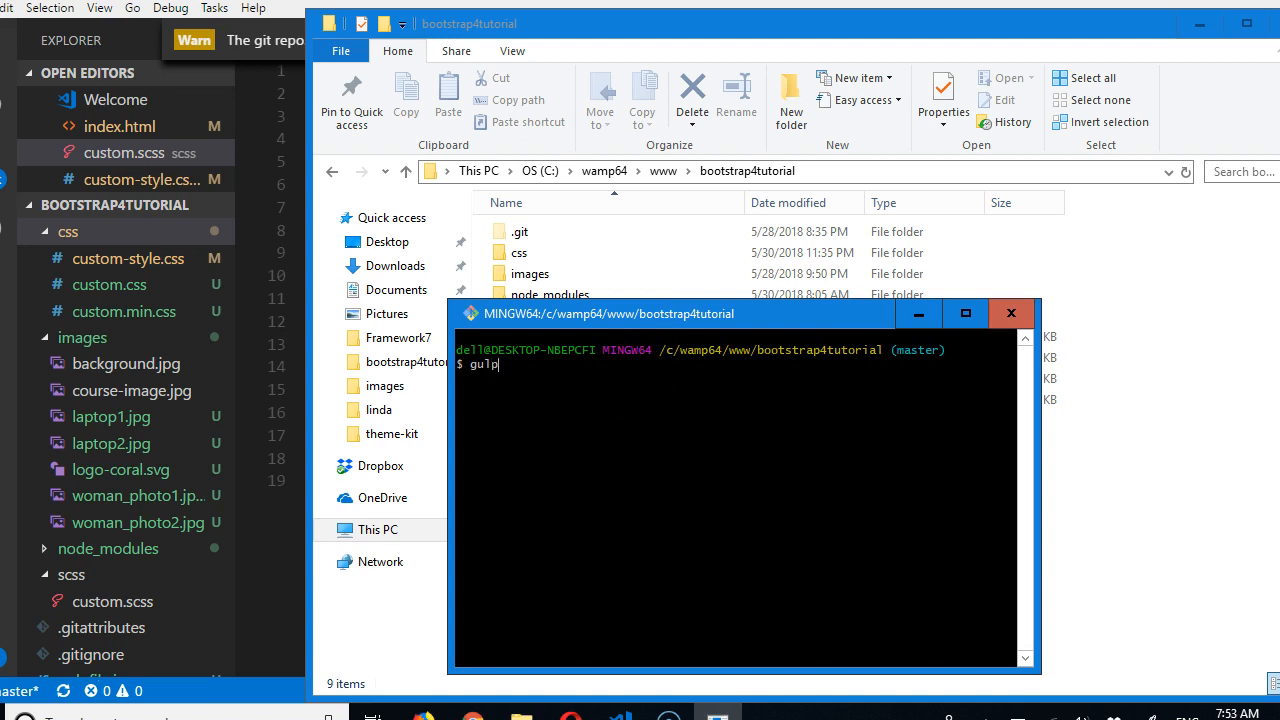
text(watch)
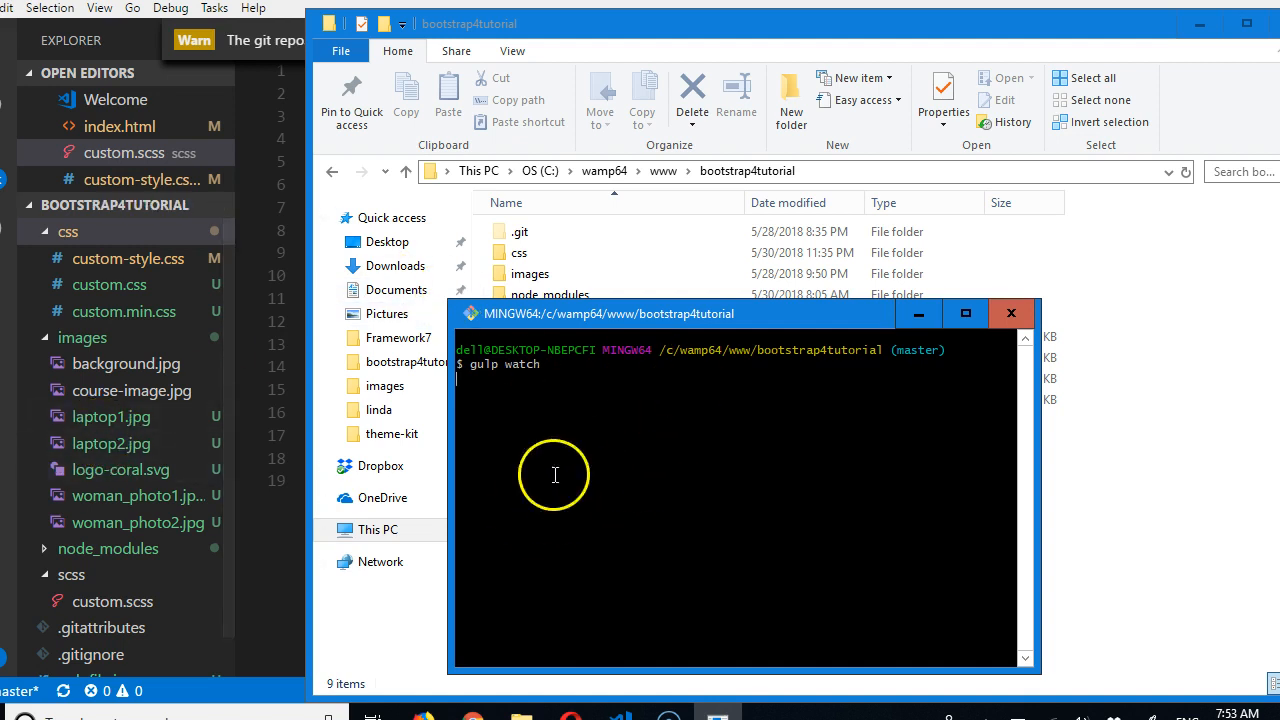
mouse_move(574, 473)
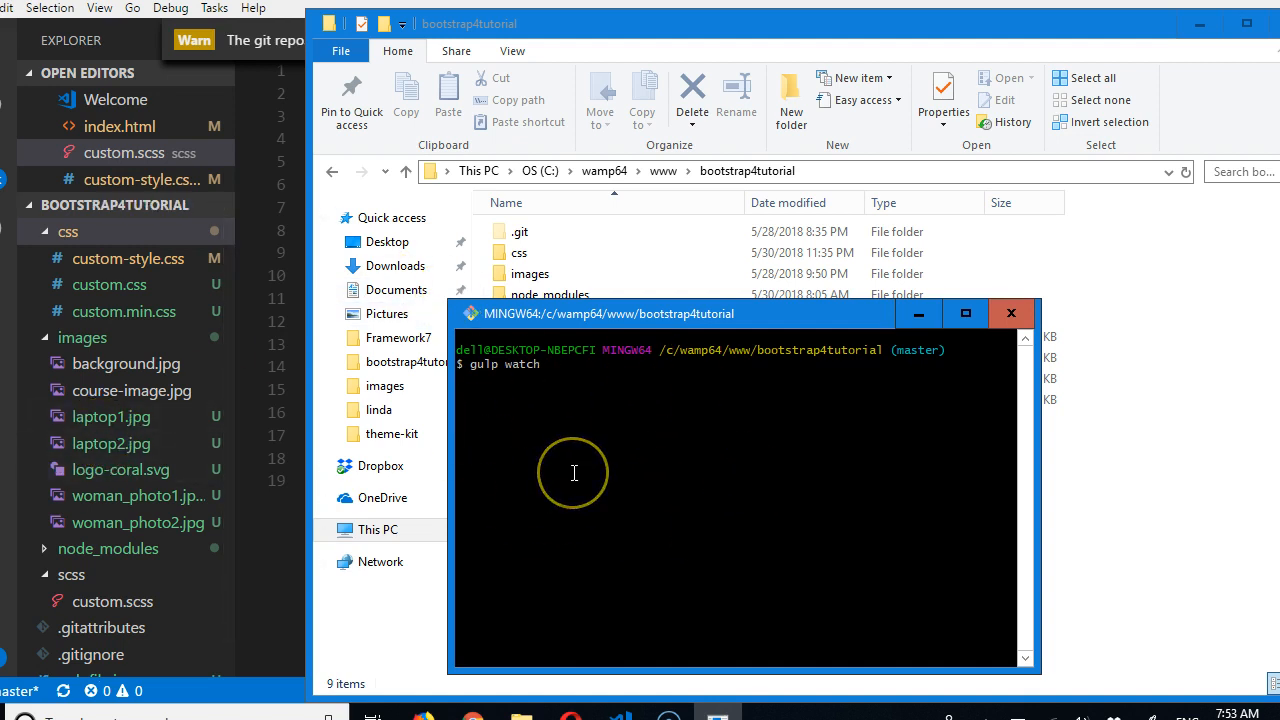
mouse_move(505, 456)
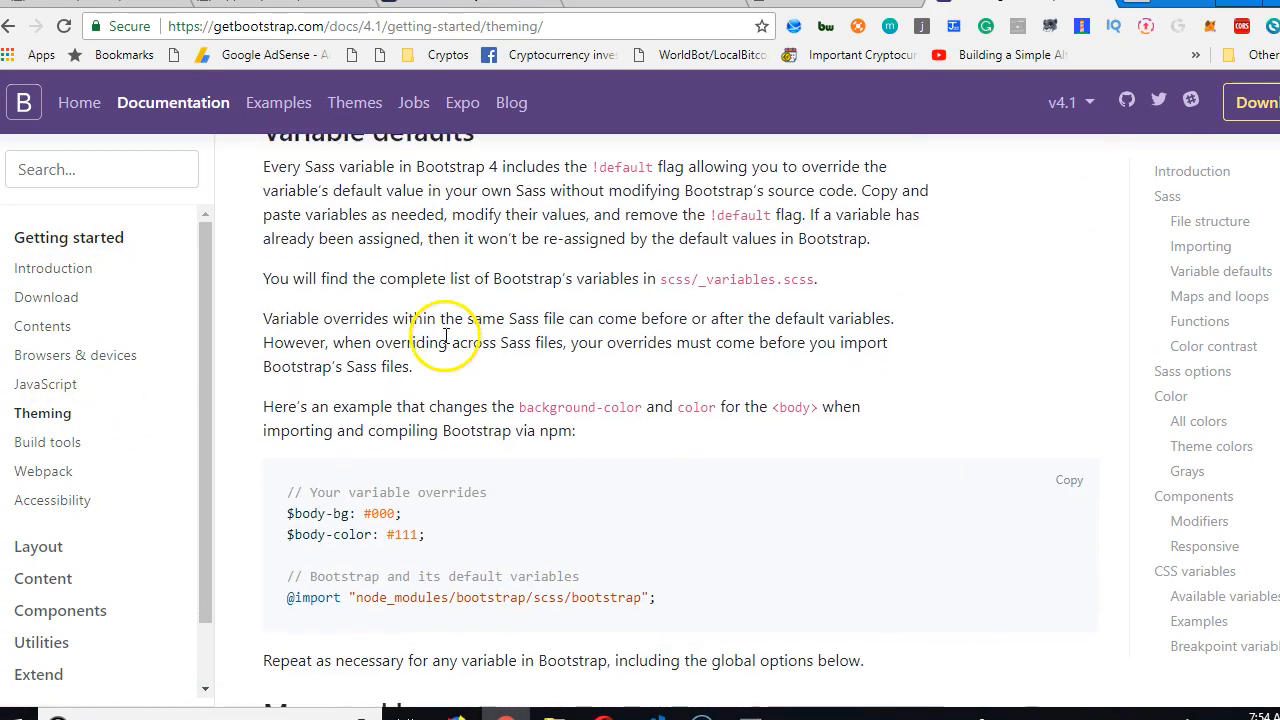
- Scroll the Bootstrap Theming docs down to the Variable defaults section
scroll(down, 3)
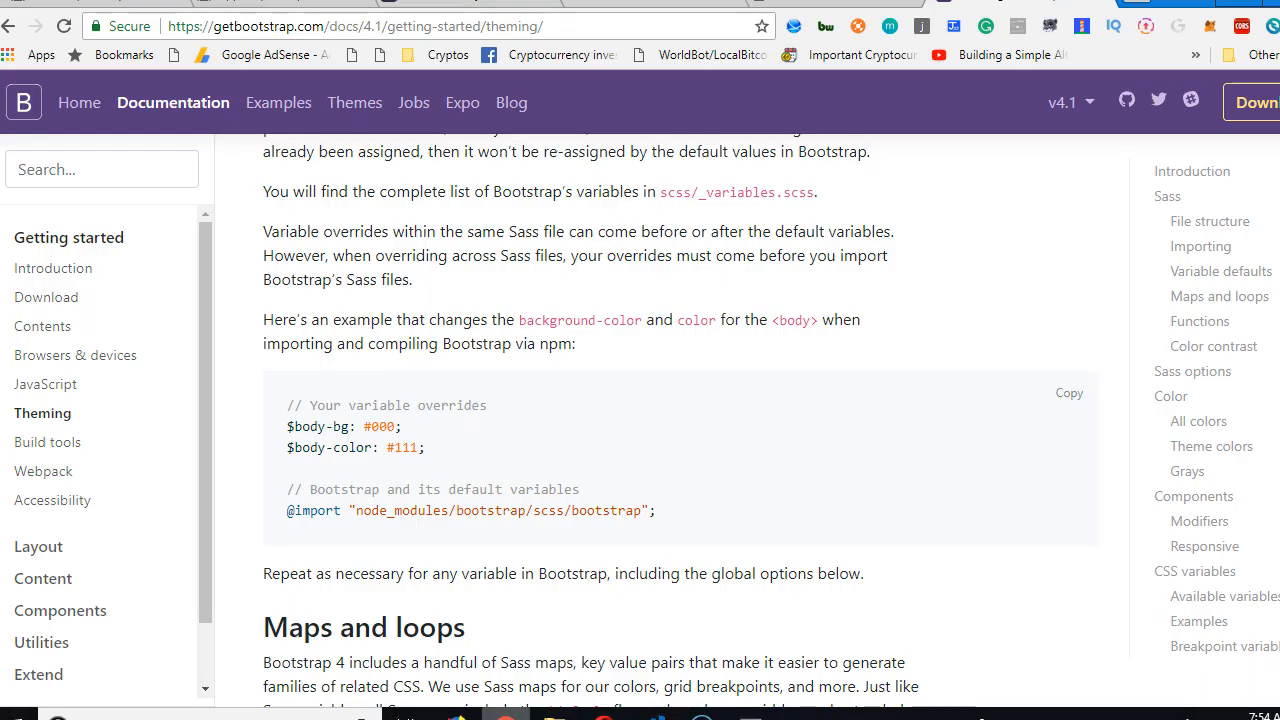
mouse_move(270, 527)
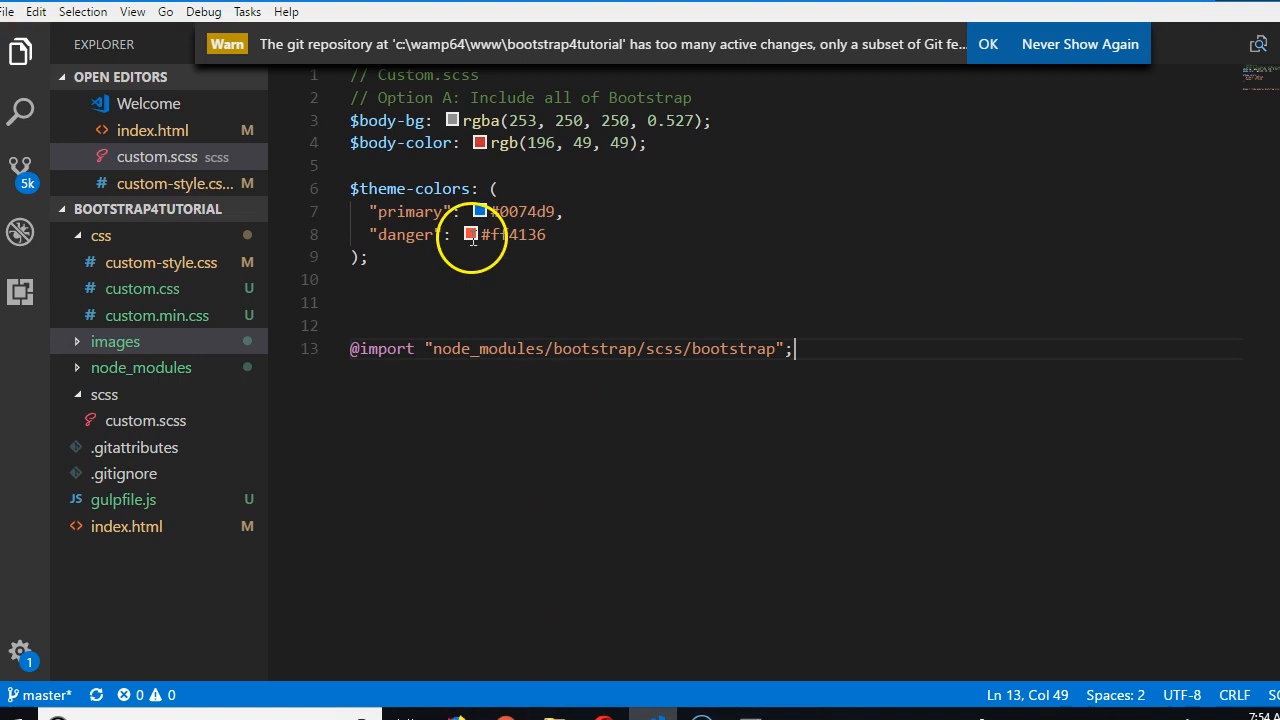
- Use the colour picker to set the danger theme colour to #221b27
click(479, 234)
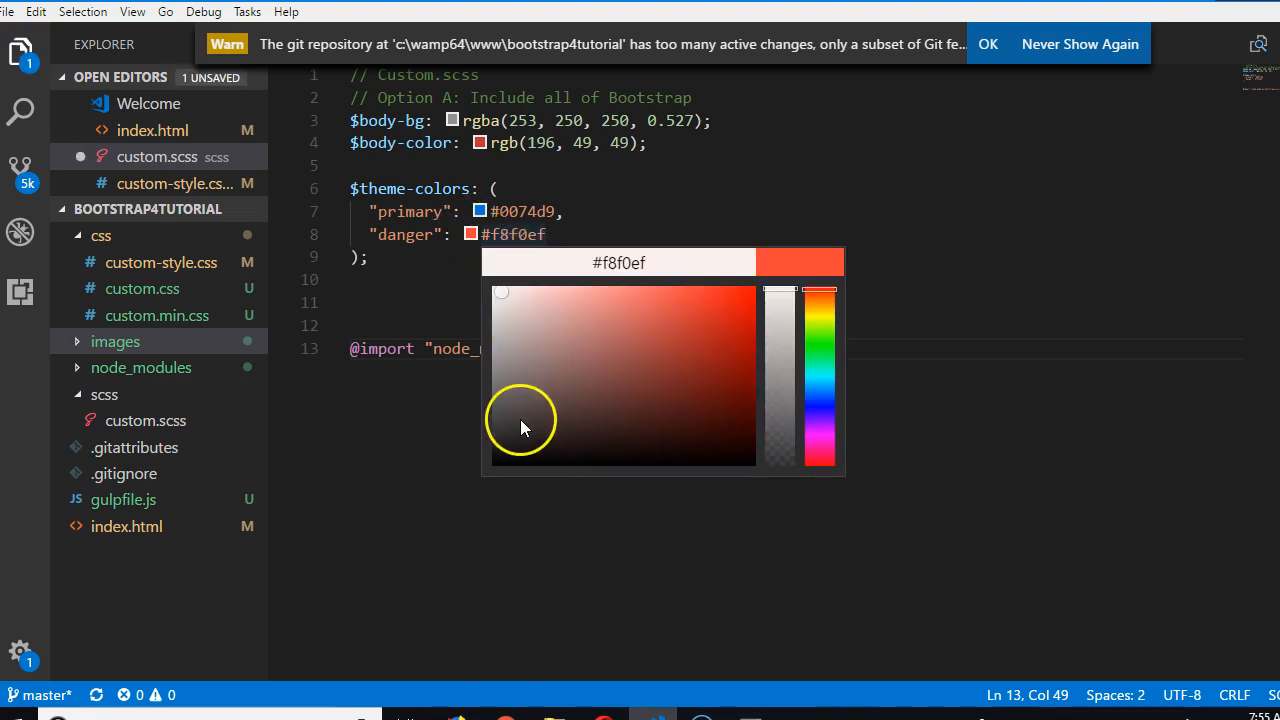
click(820, 405)
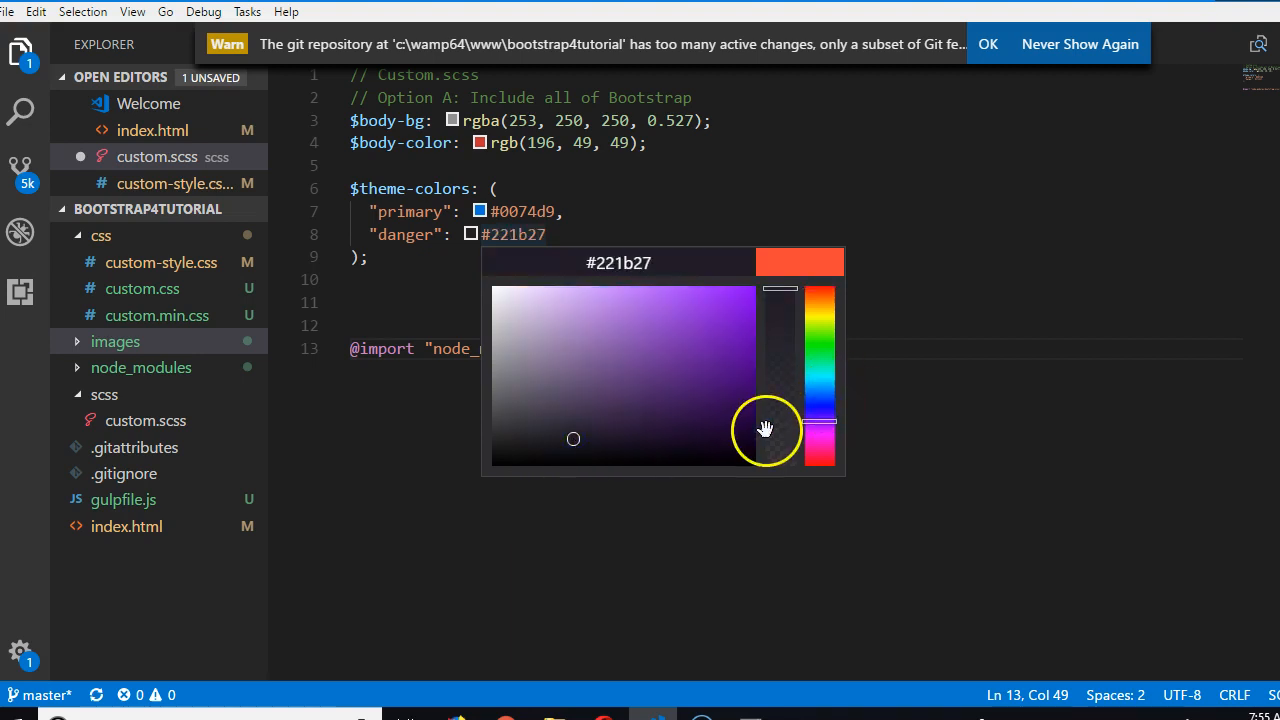
drag(765, 428, 770, 438)
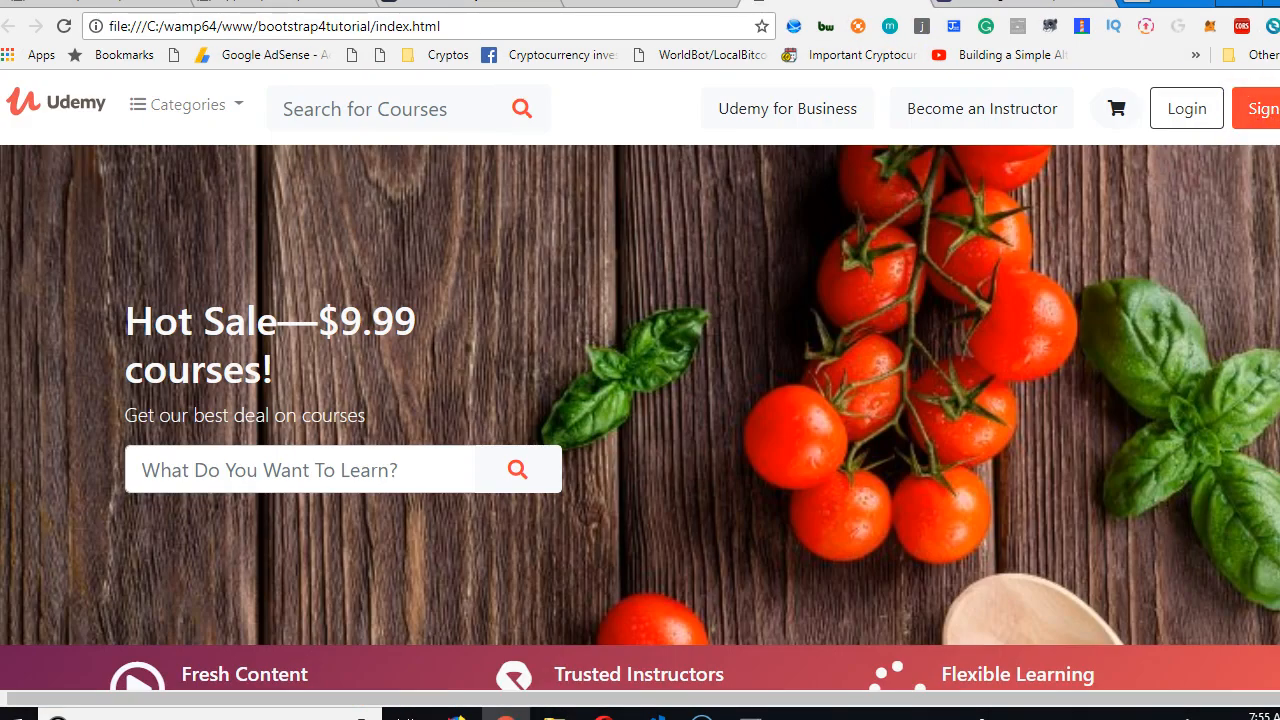
- Scroll the reloaded Udemy clone to check the near-white background and dark purple buttons
scroll(down, 3)
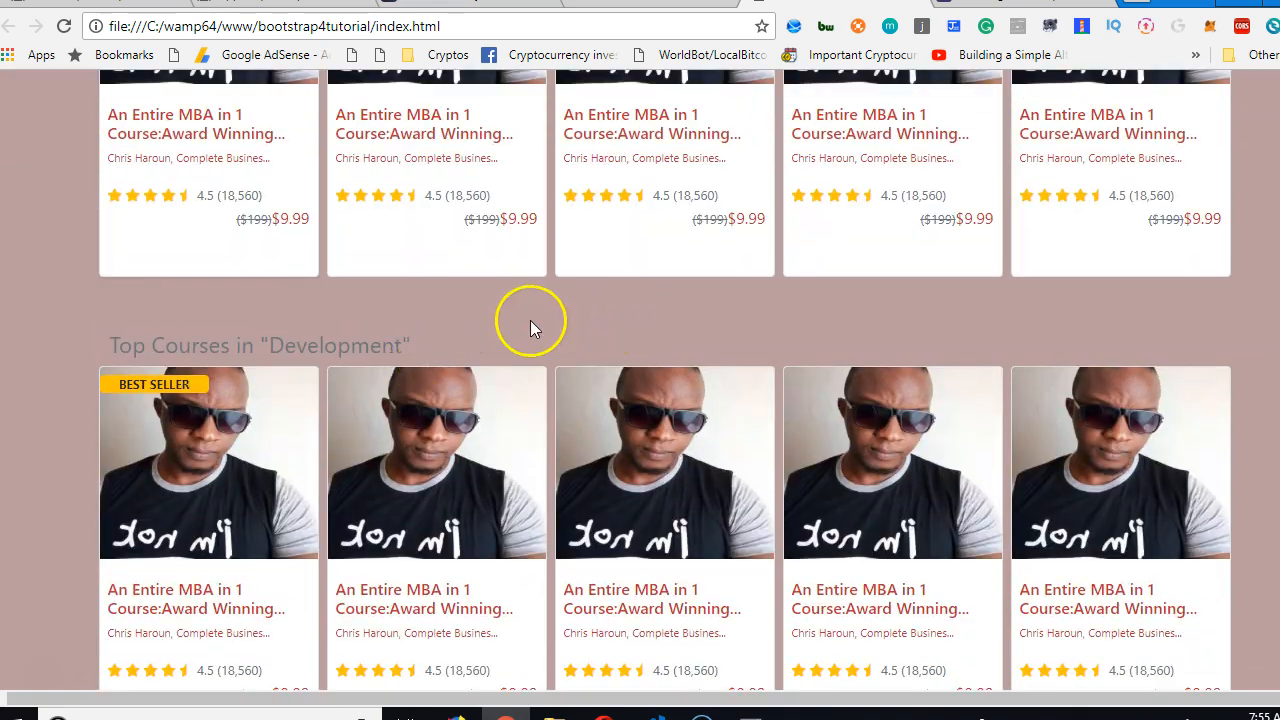
mouse_move(548, 413)
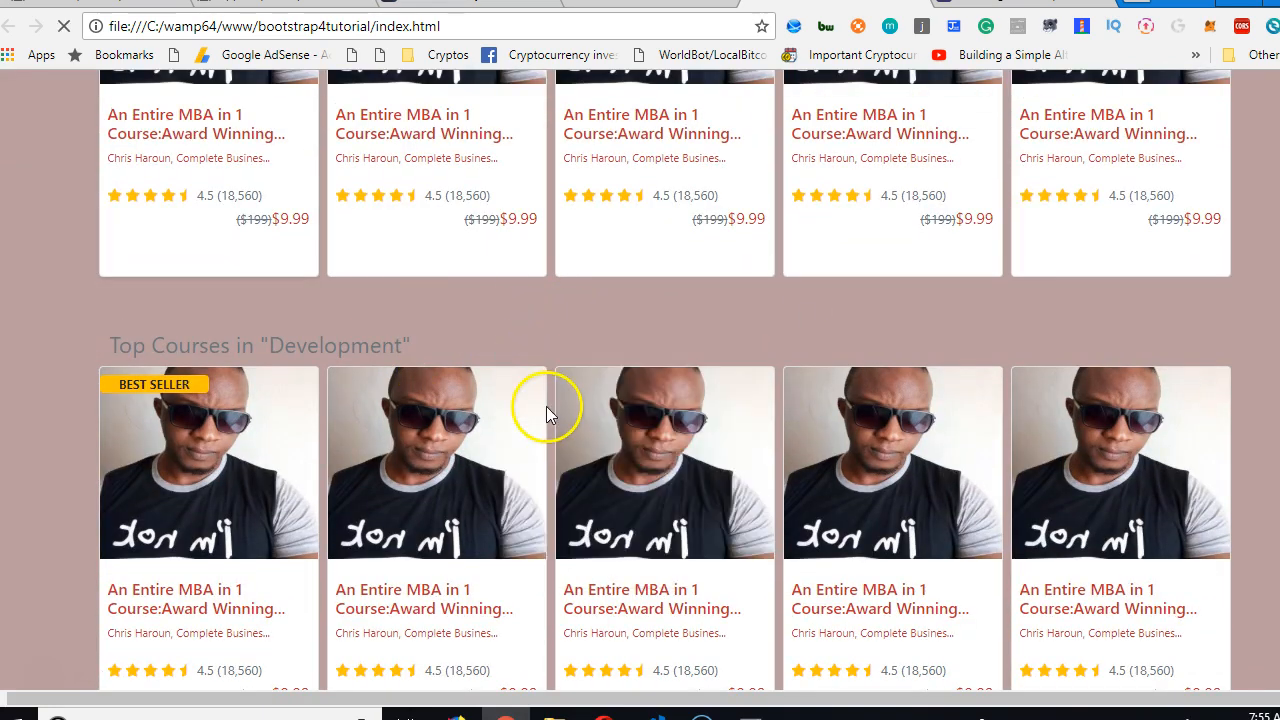
scroll(up, 3)
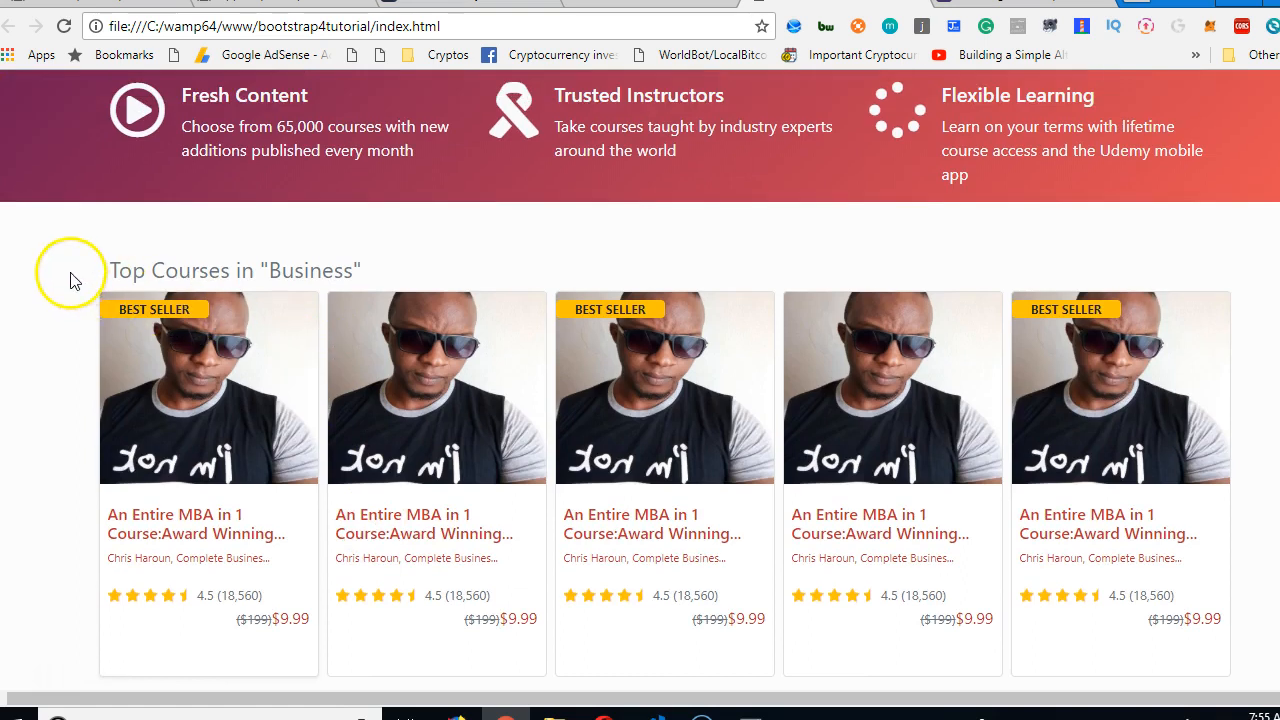
scroll(up, 3)
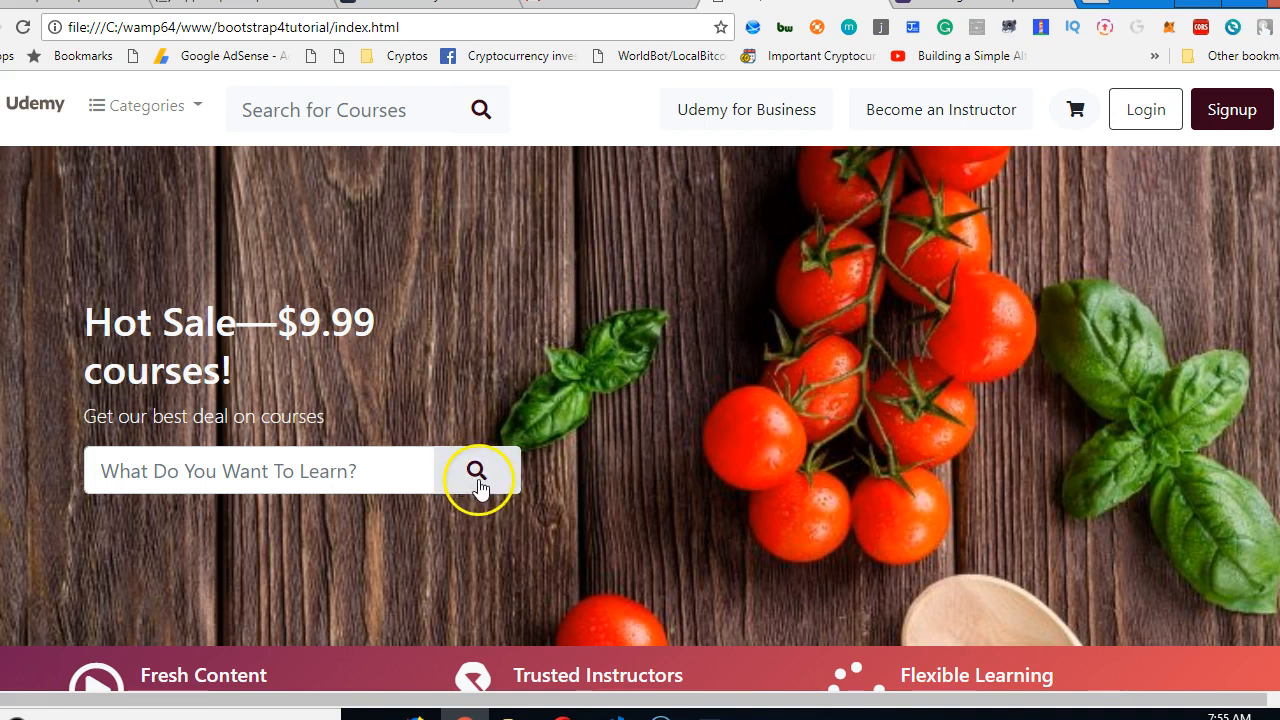
mouse_move(477, 111)
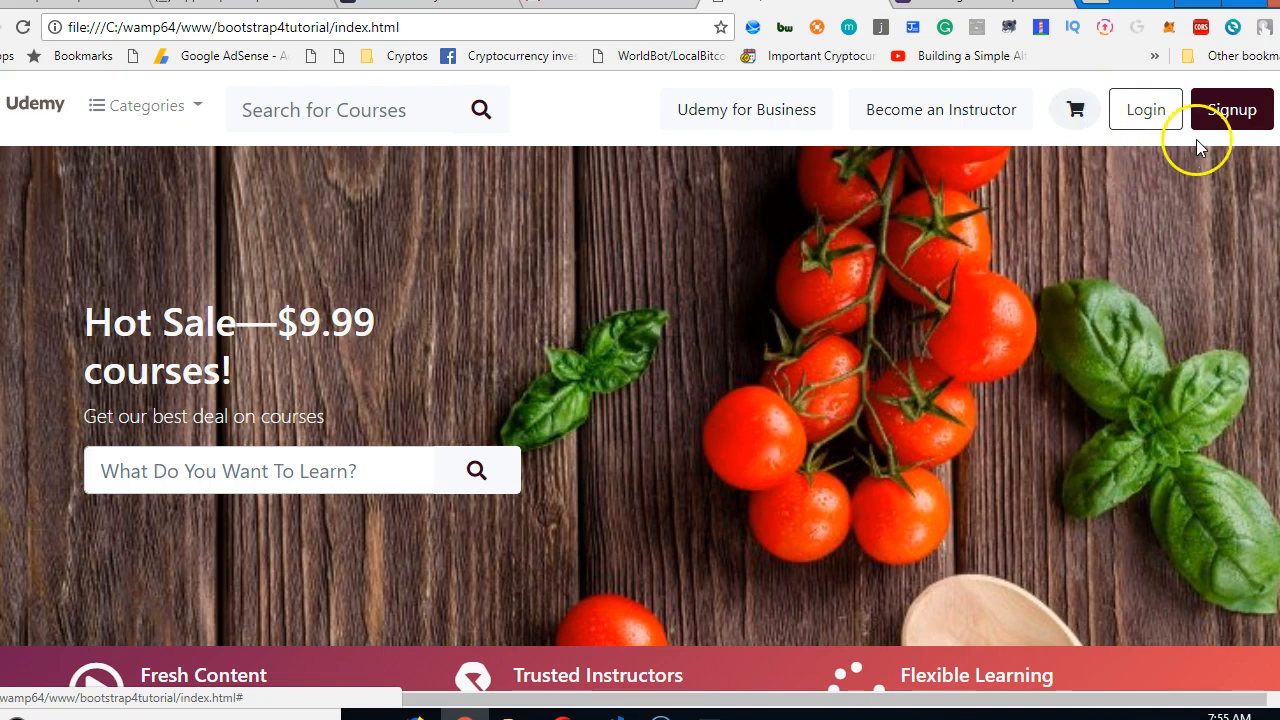
scroll(down, 3)
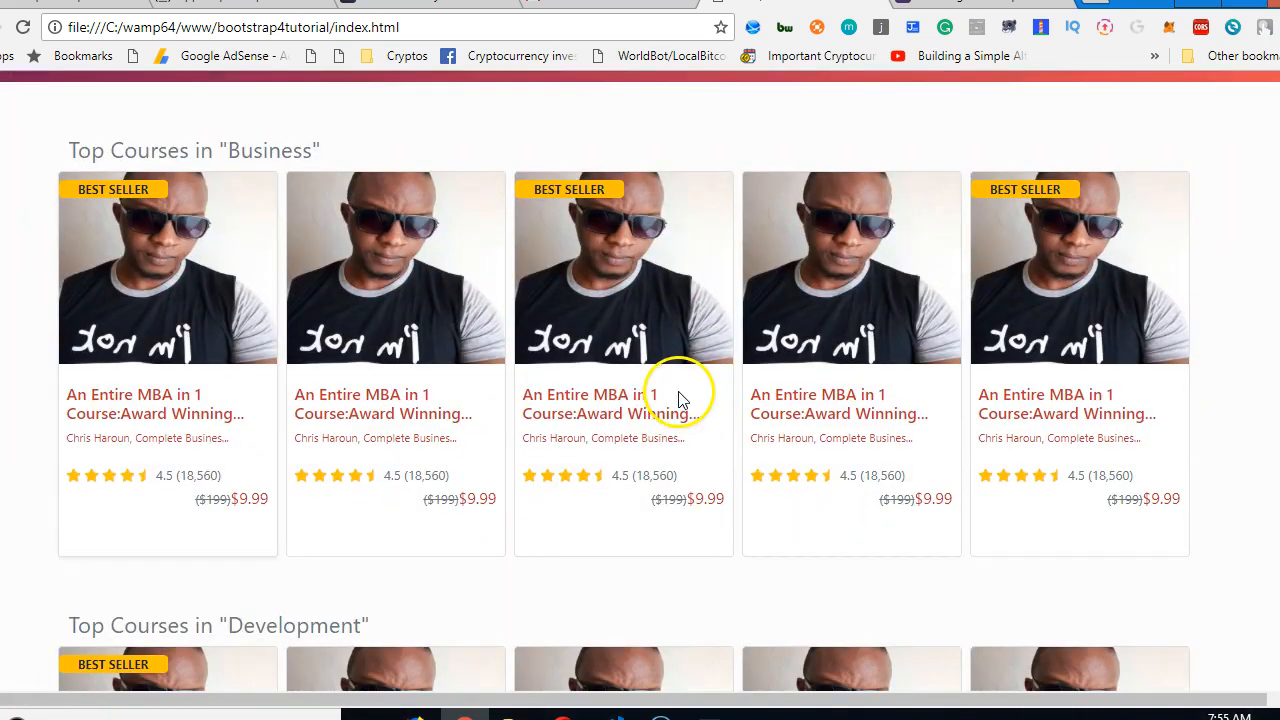
scroll(down, 3)
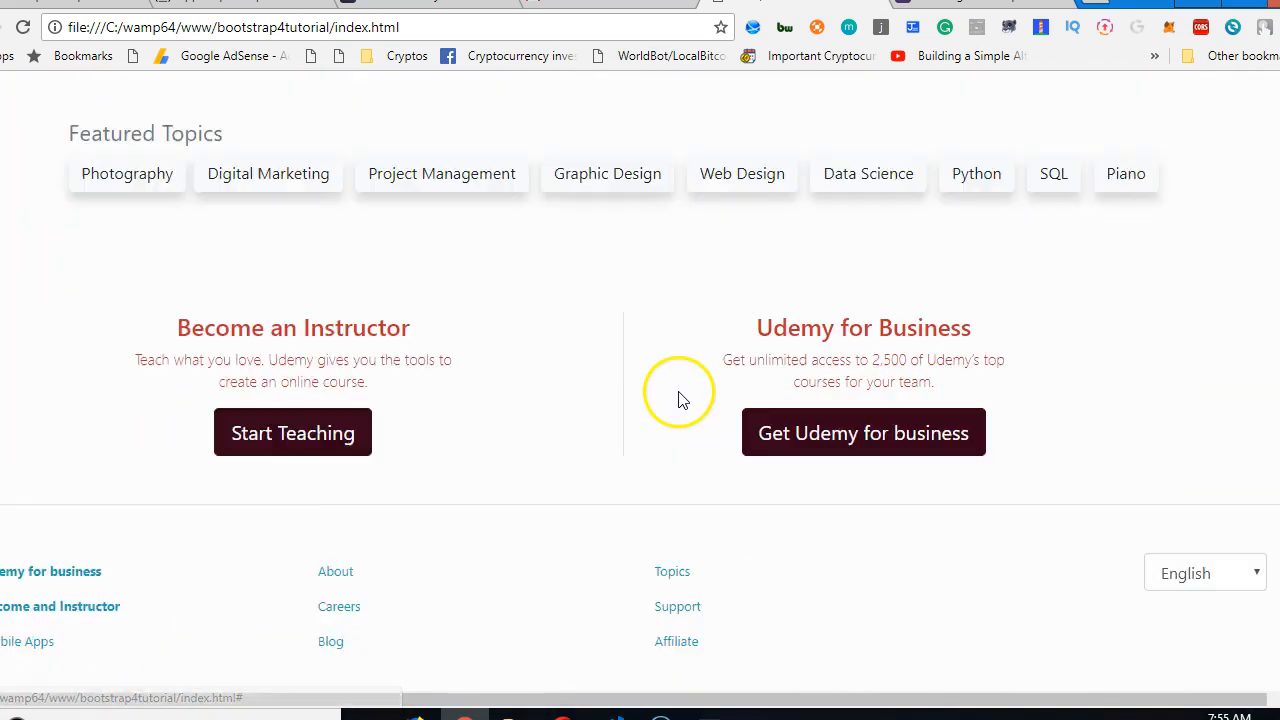
scroll(down, 3)
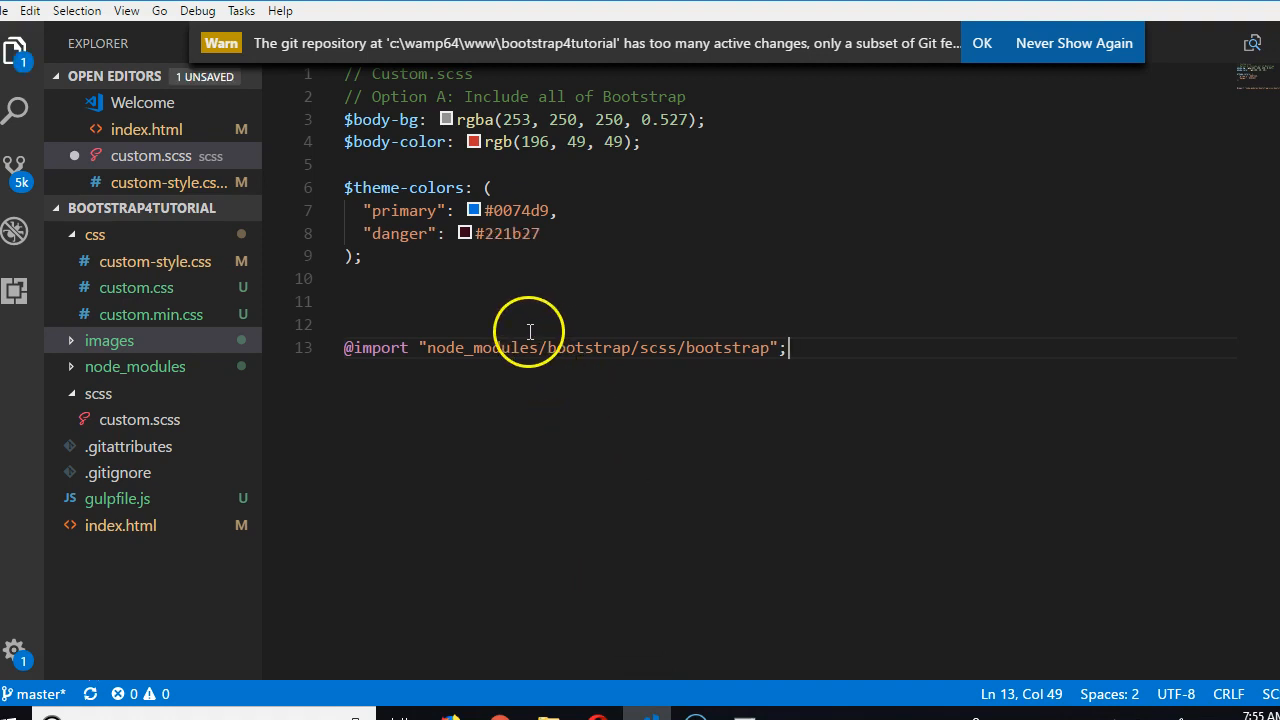
- Undo the edits, restoring body background rgb(185, 158, 158) and danger colour #ff4136
text(#ff4136)
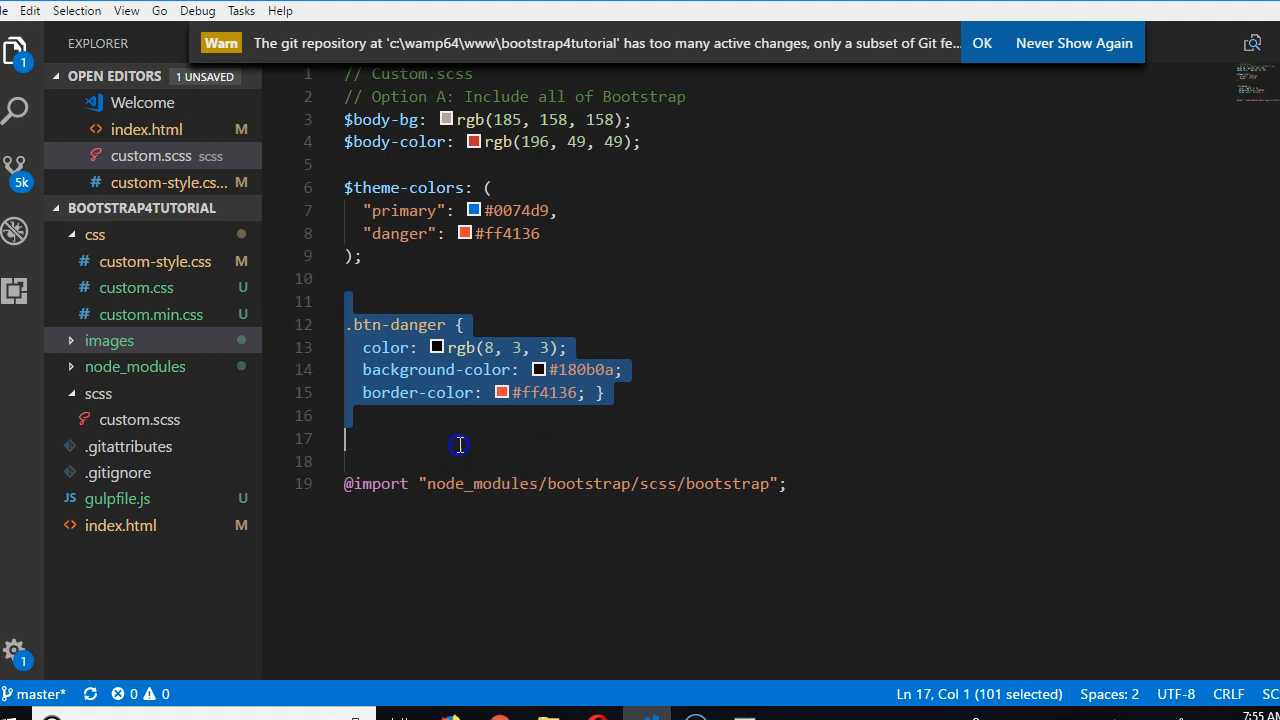
key(Delete)
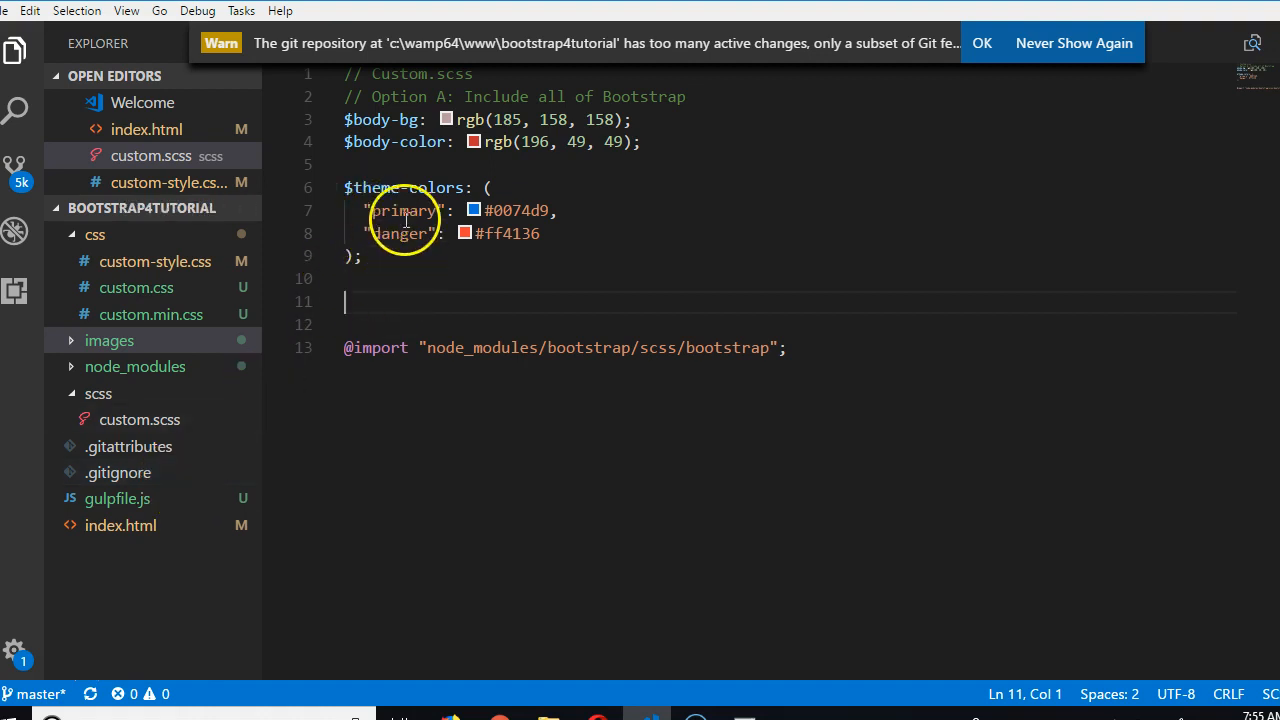
mouse_move(218, 375)
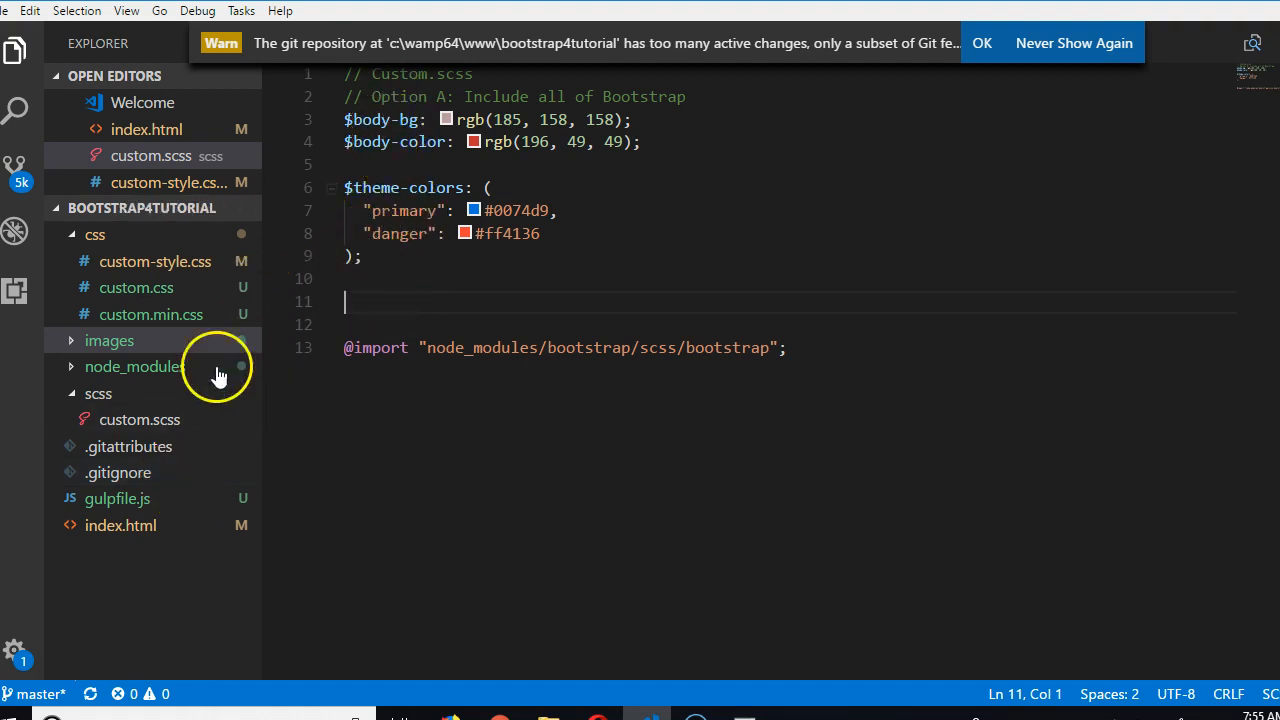
- Expand node_modules in the Explorer and scroll down toward the bootstrap package
click(133, 366)
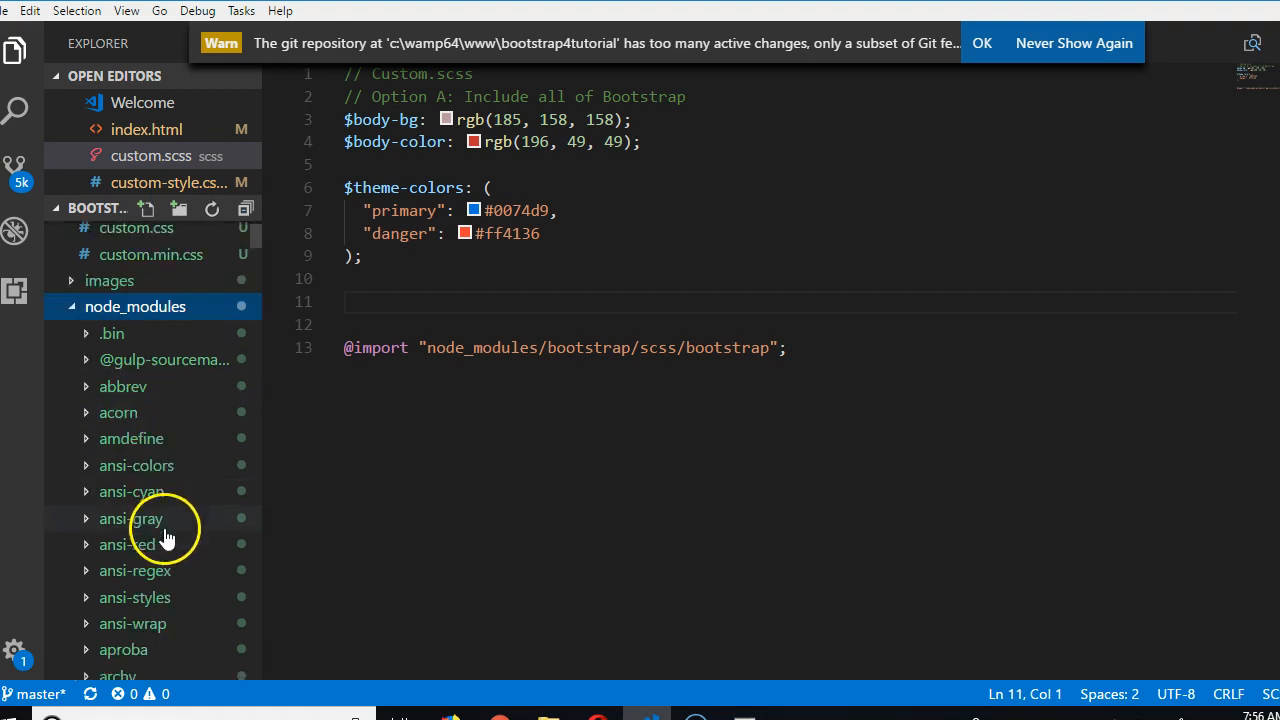
scroll(down, 3)
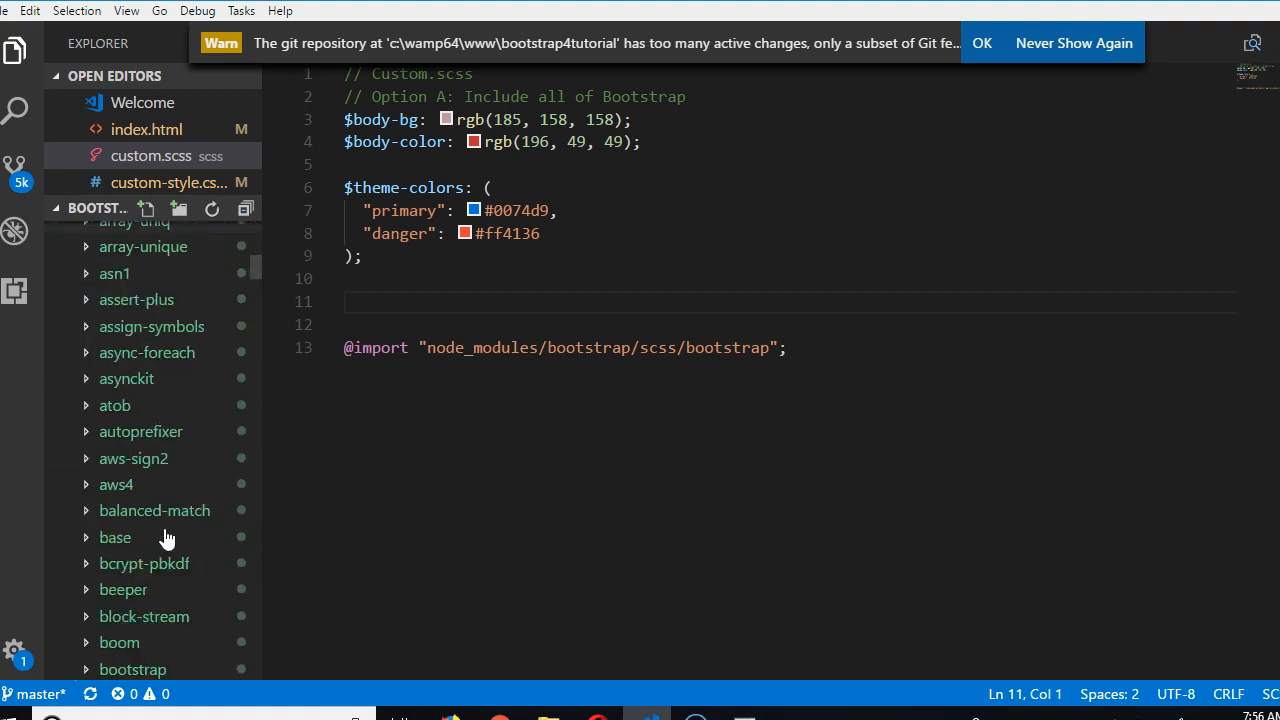
scroll(down, 3)
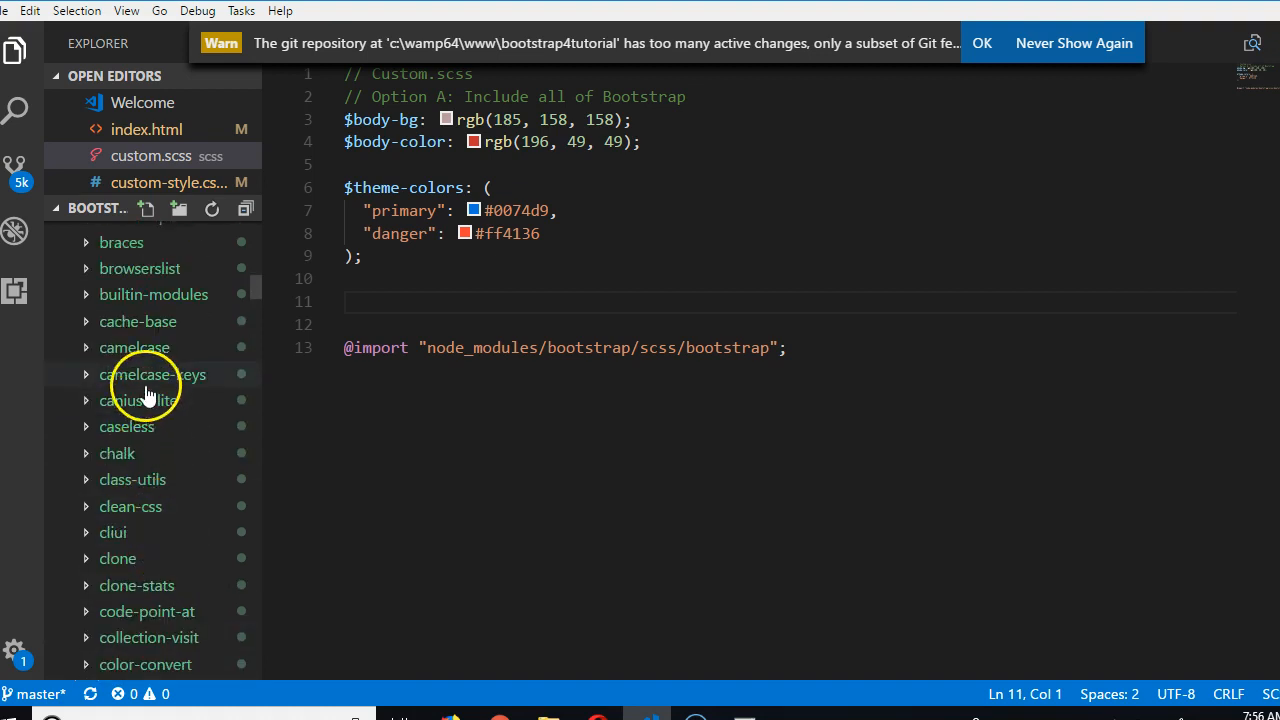
scroll(down, 3)
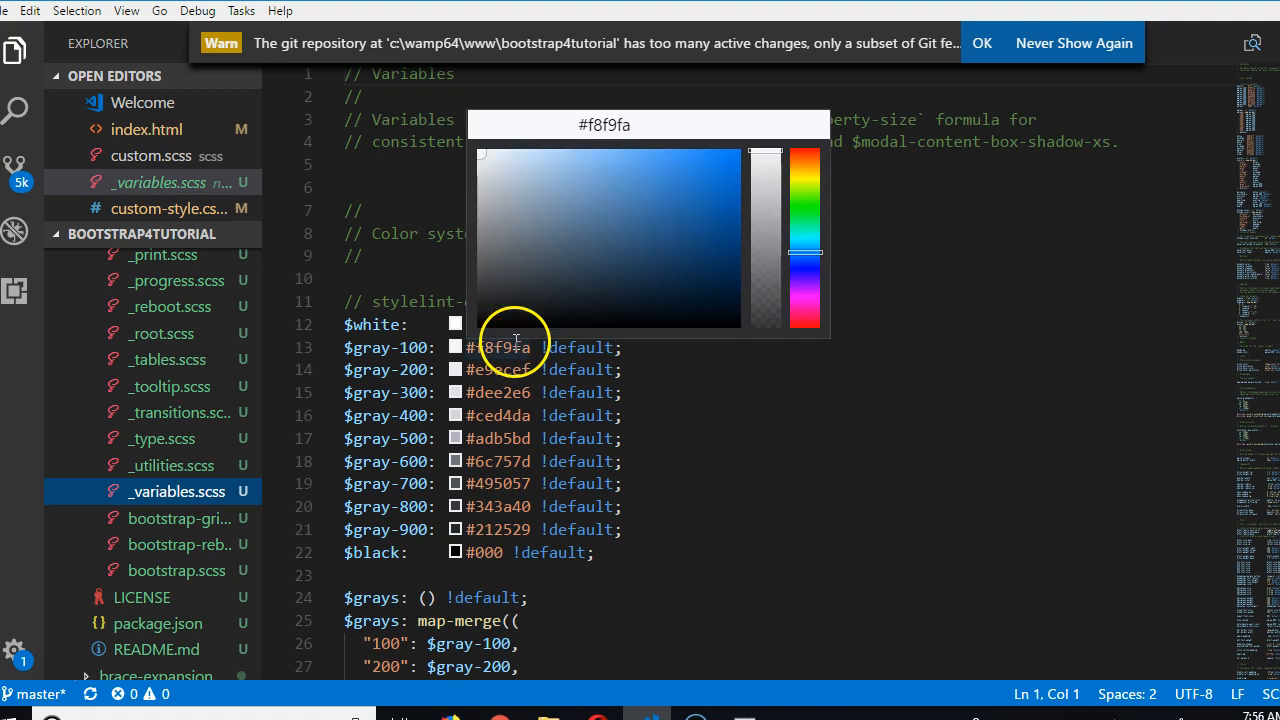
- Select the $white through $black variables in _variables.scss and copy them
click(550, 324)
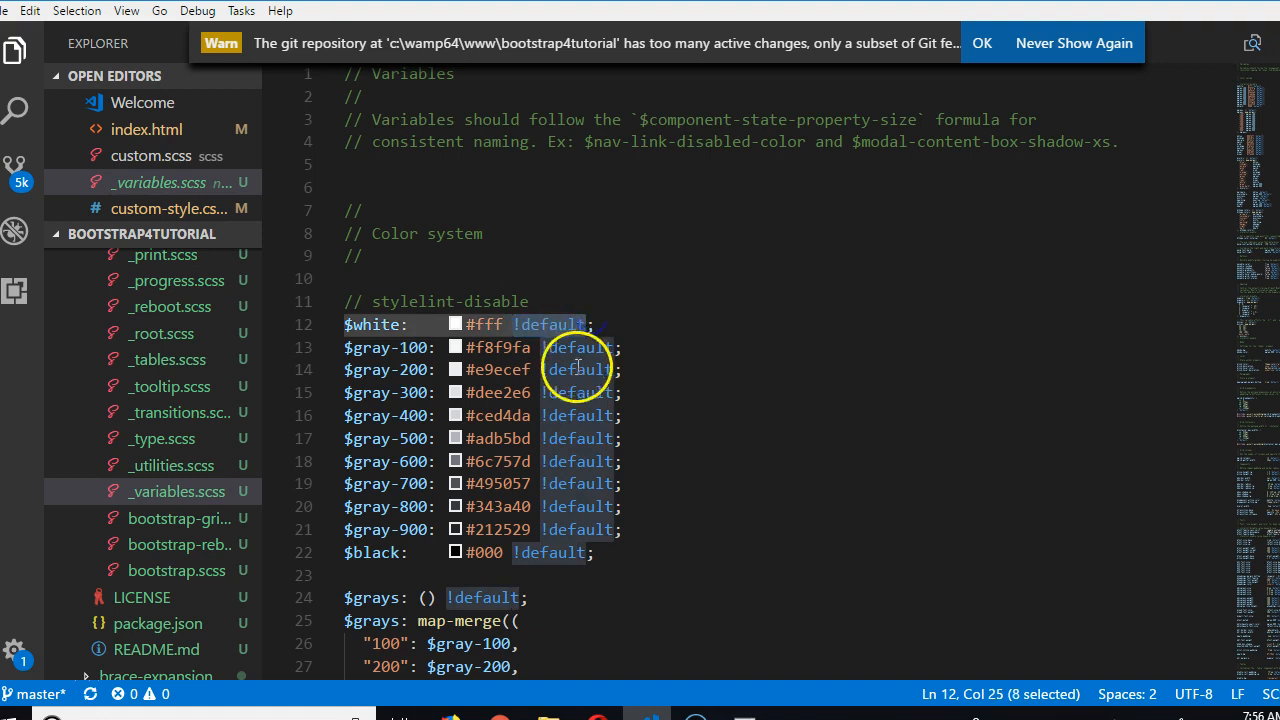
click(553, 347)
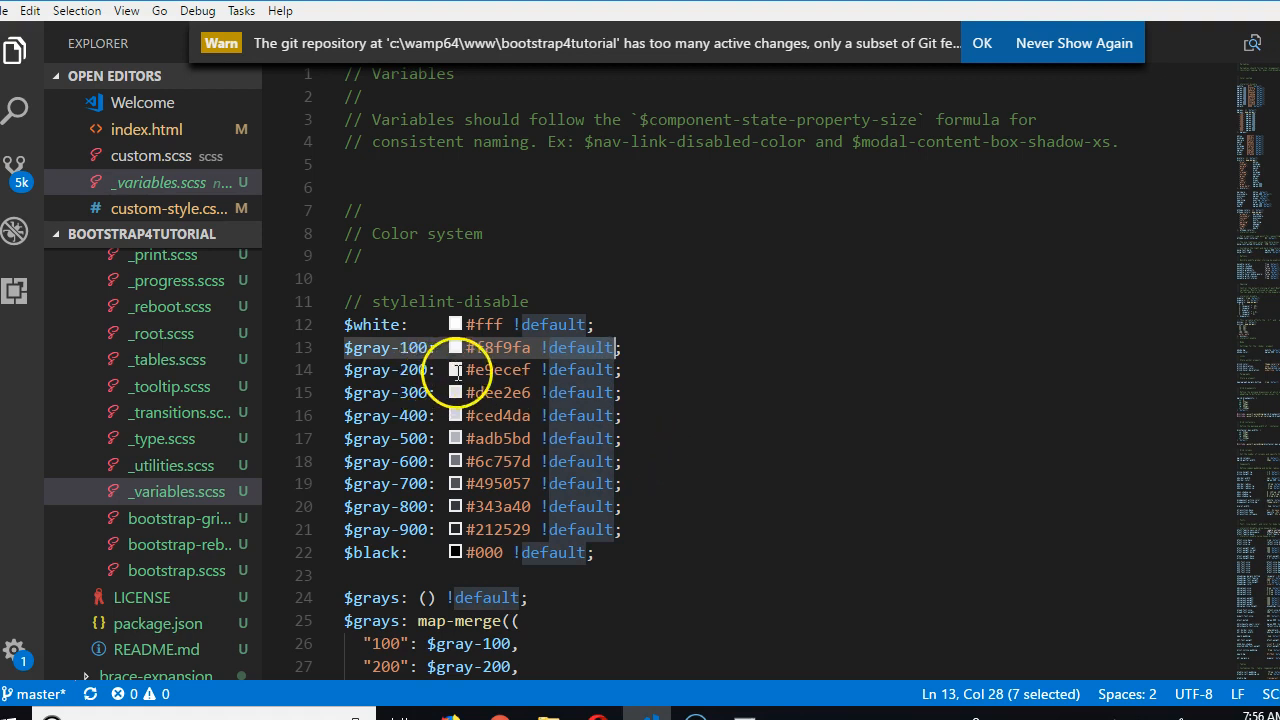
mouse_move(748, 491)
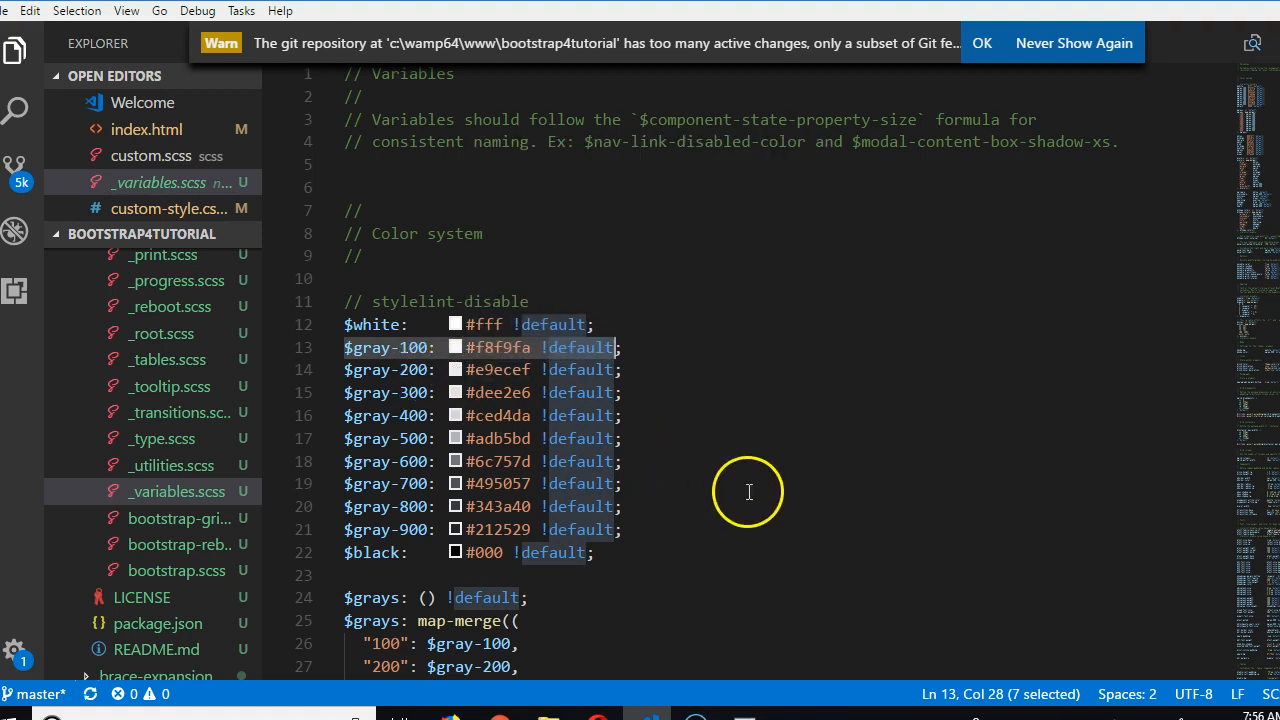
mouse_move(728, 485)
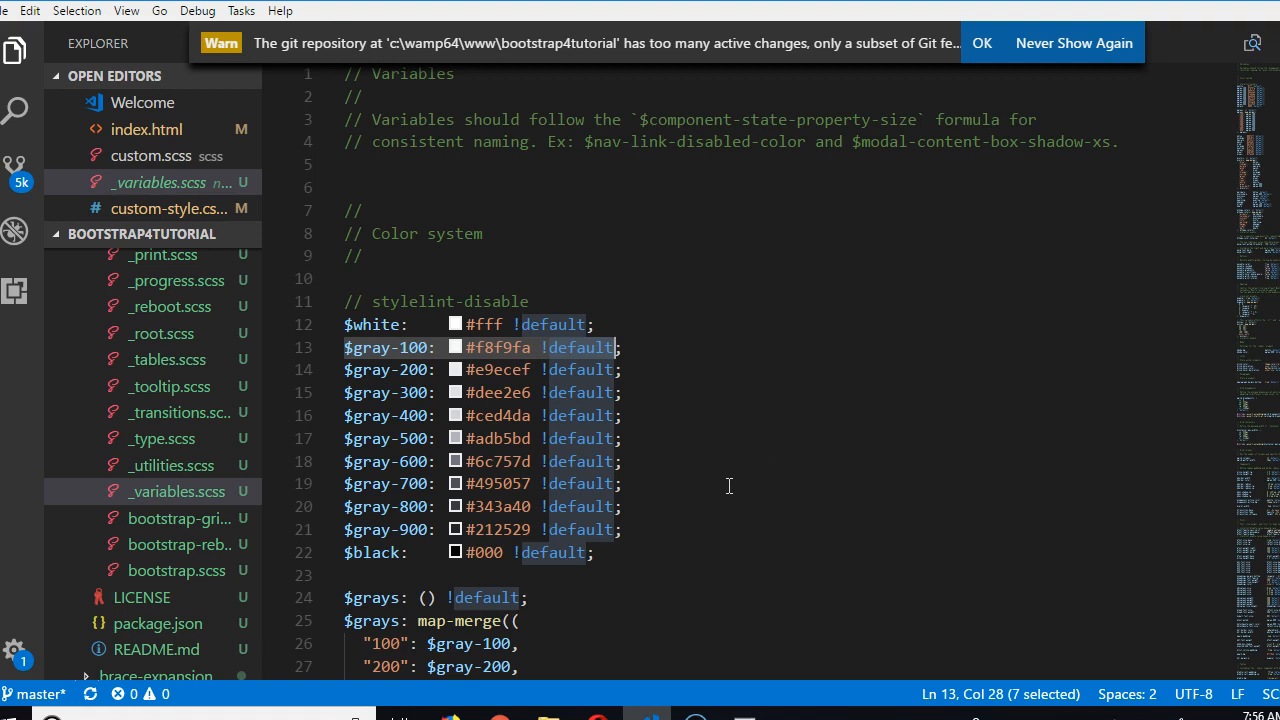
mouse_move(465, 297)
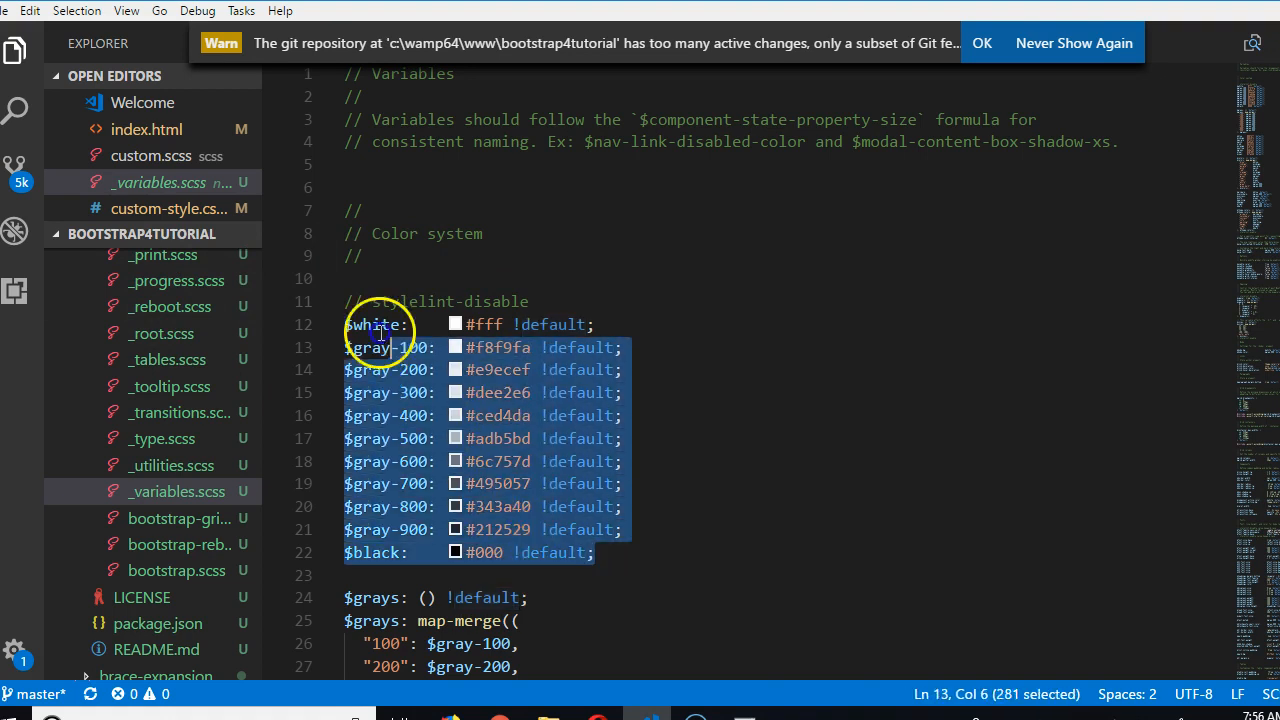
right_click(380, 324)
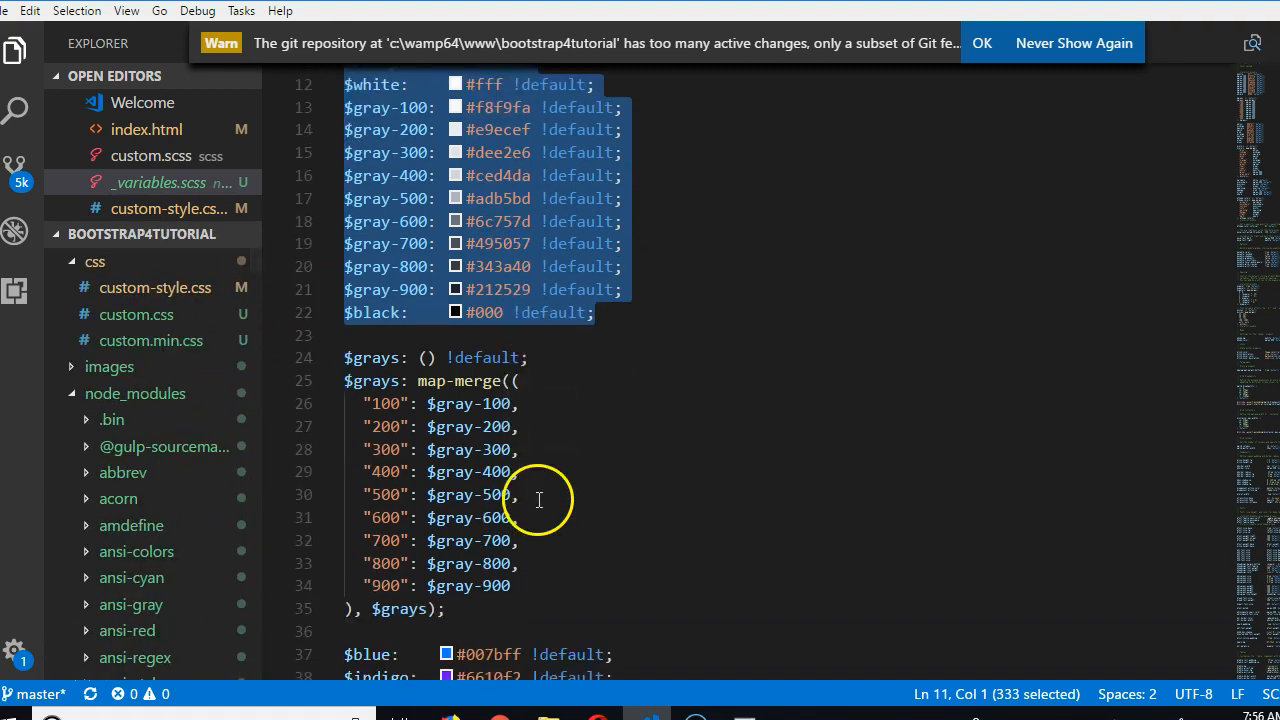
scroll(down, 3)
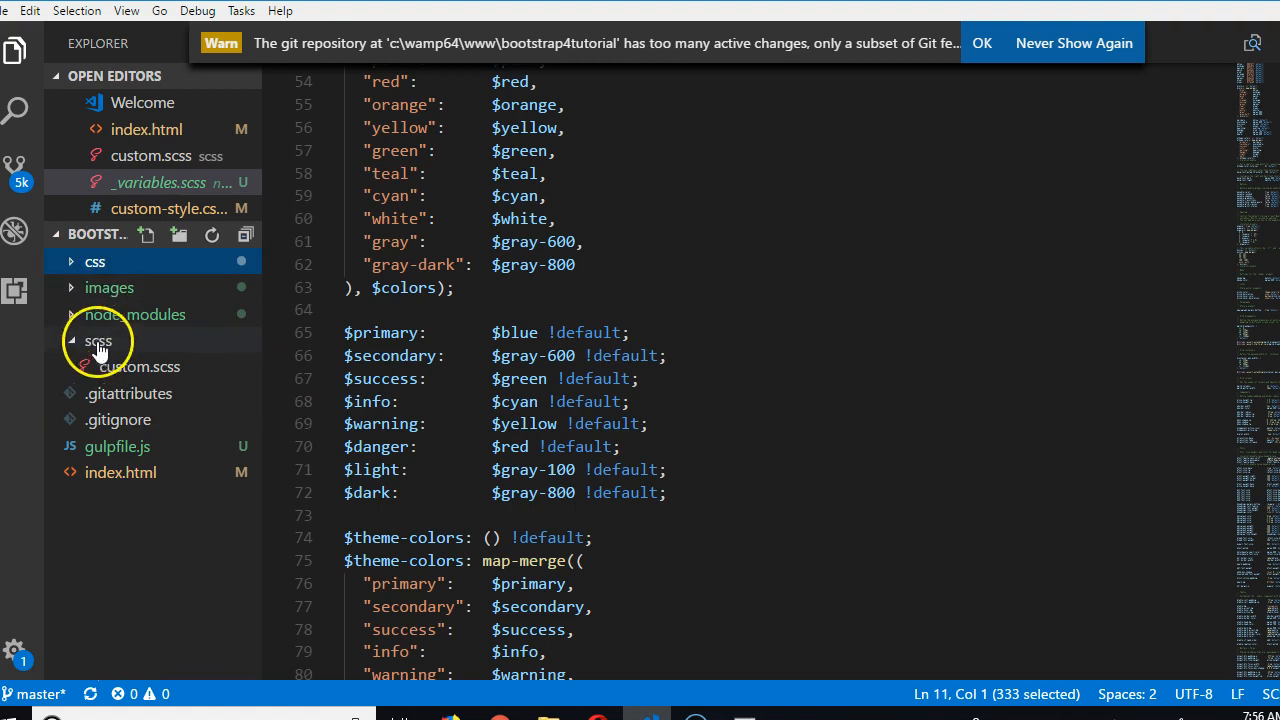
click(139, 366)
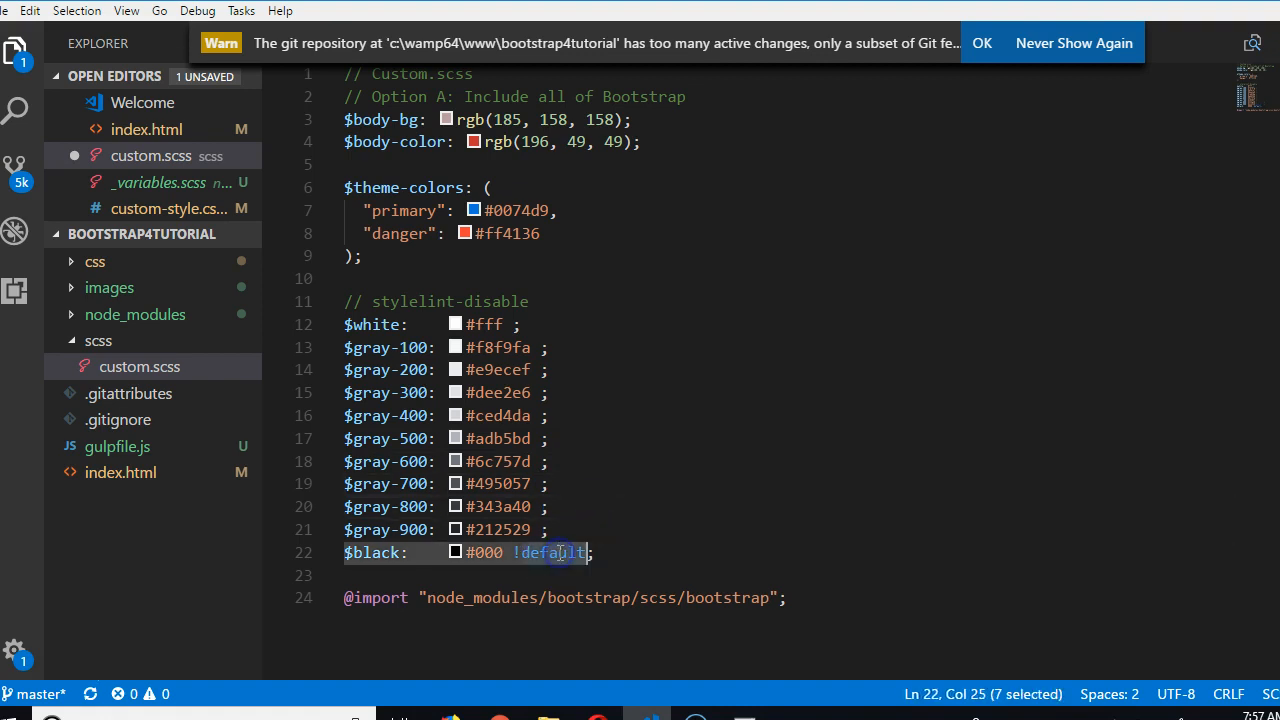
key(Delete)
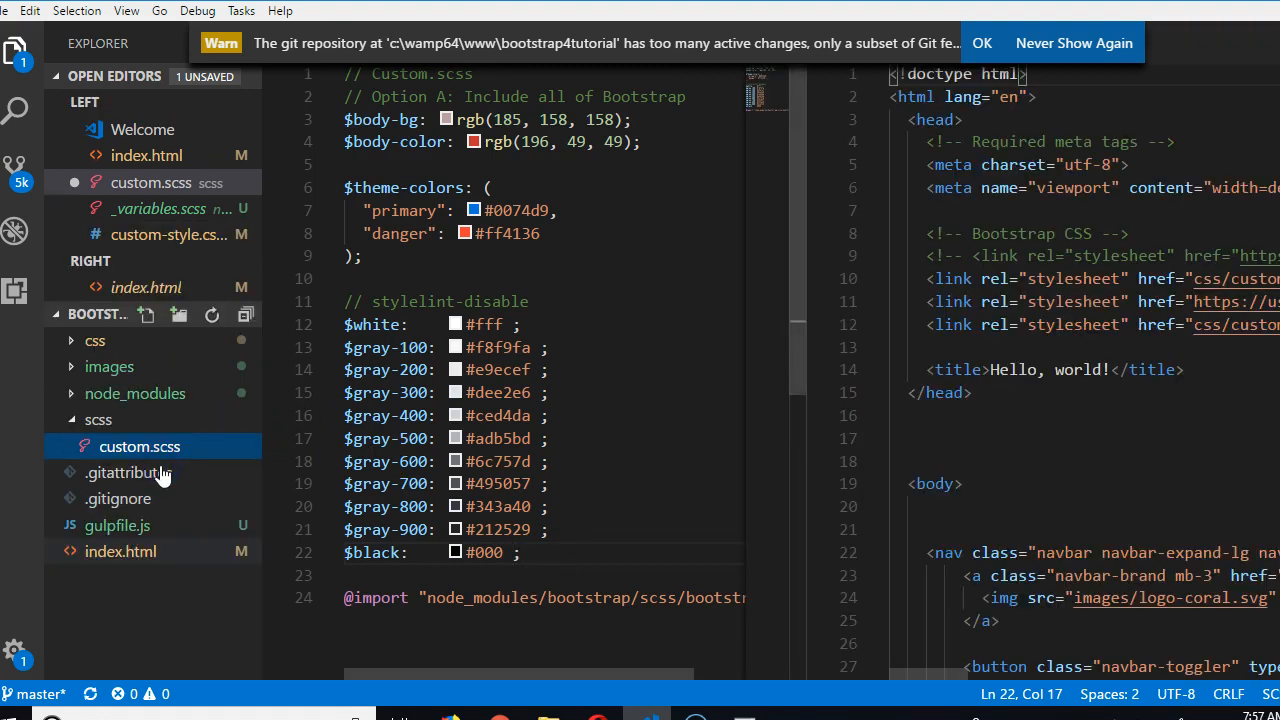
click(982, 43)
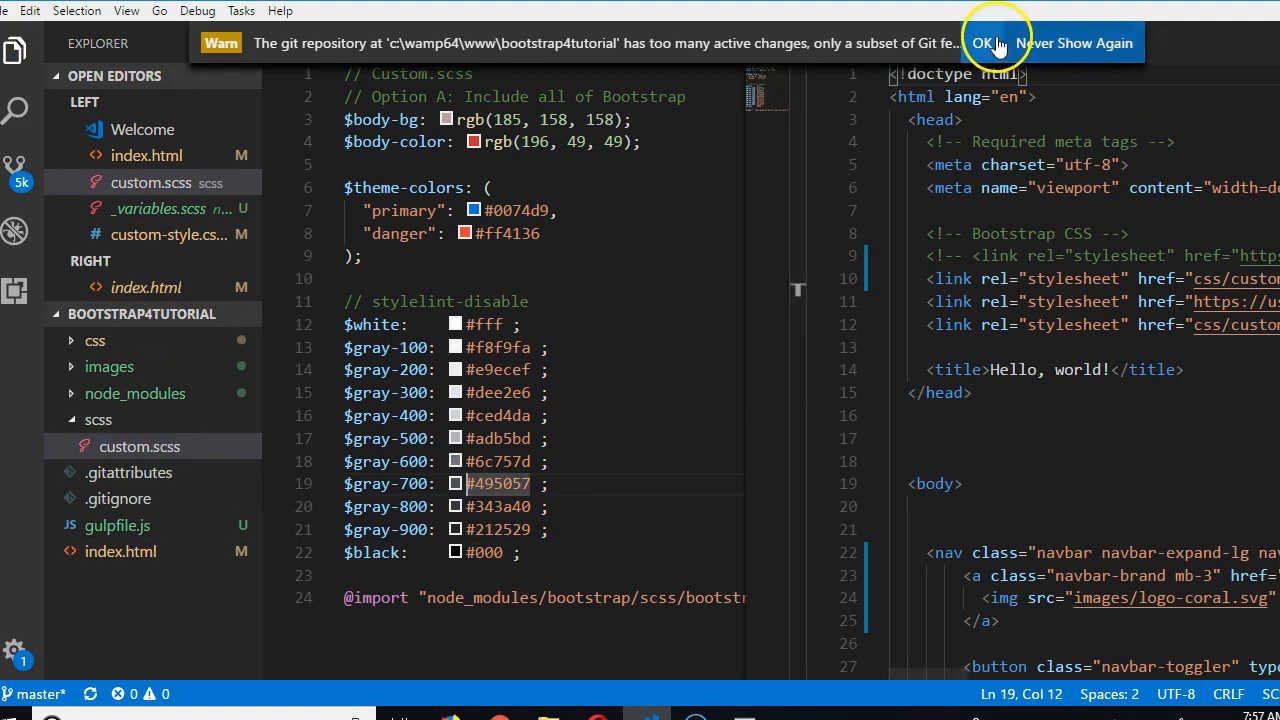
click(985, 43)
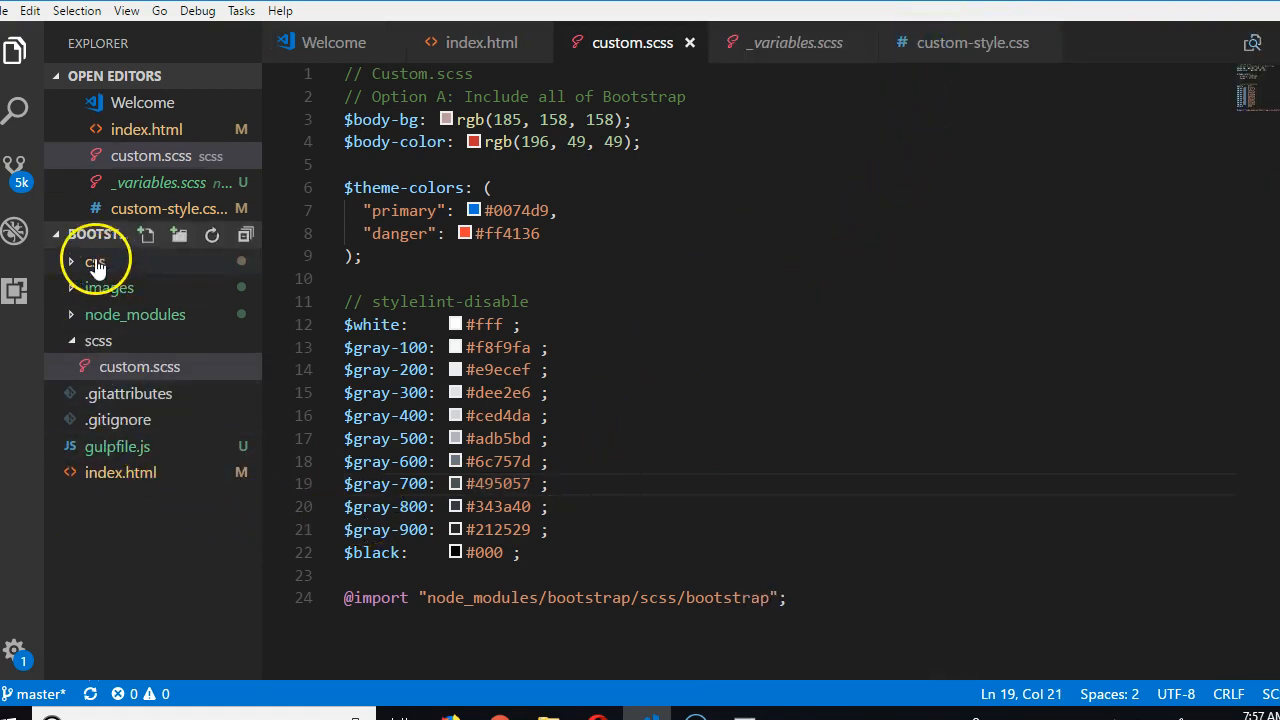
click(94, 261)
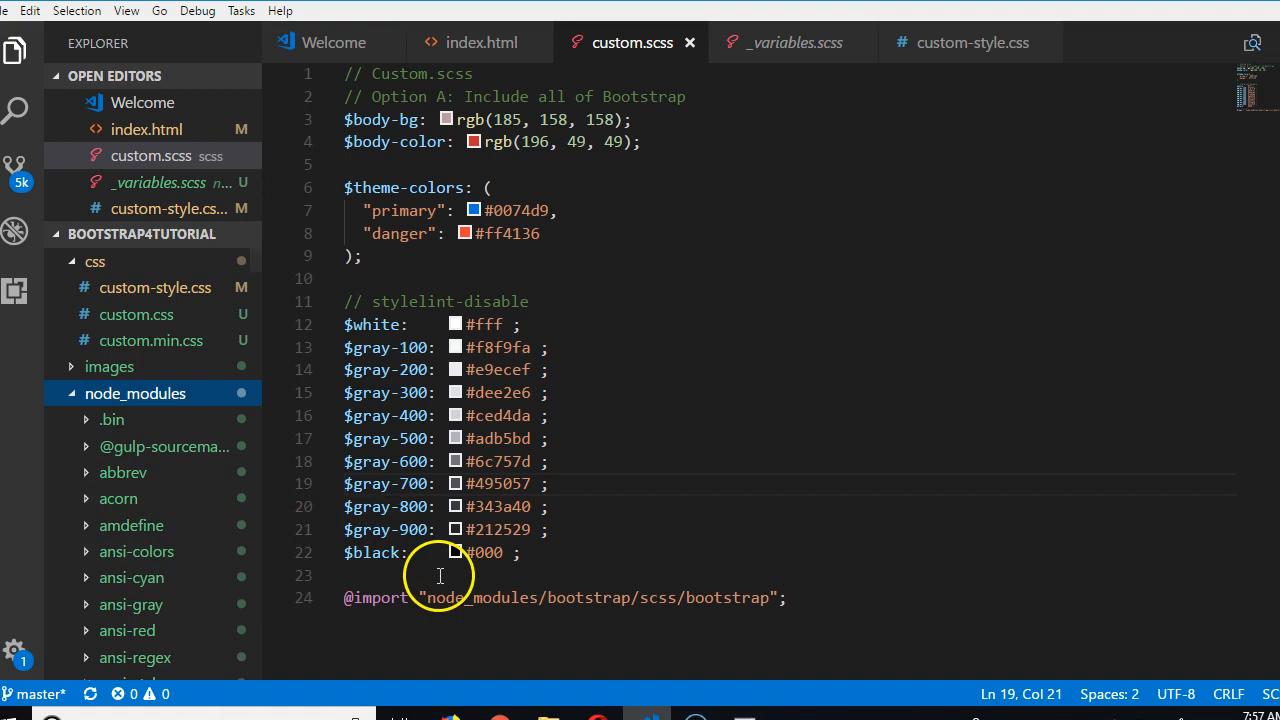
mouse_move(490, 518)
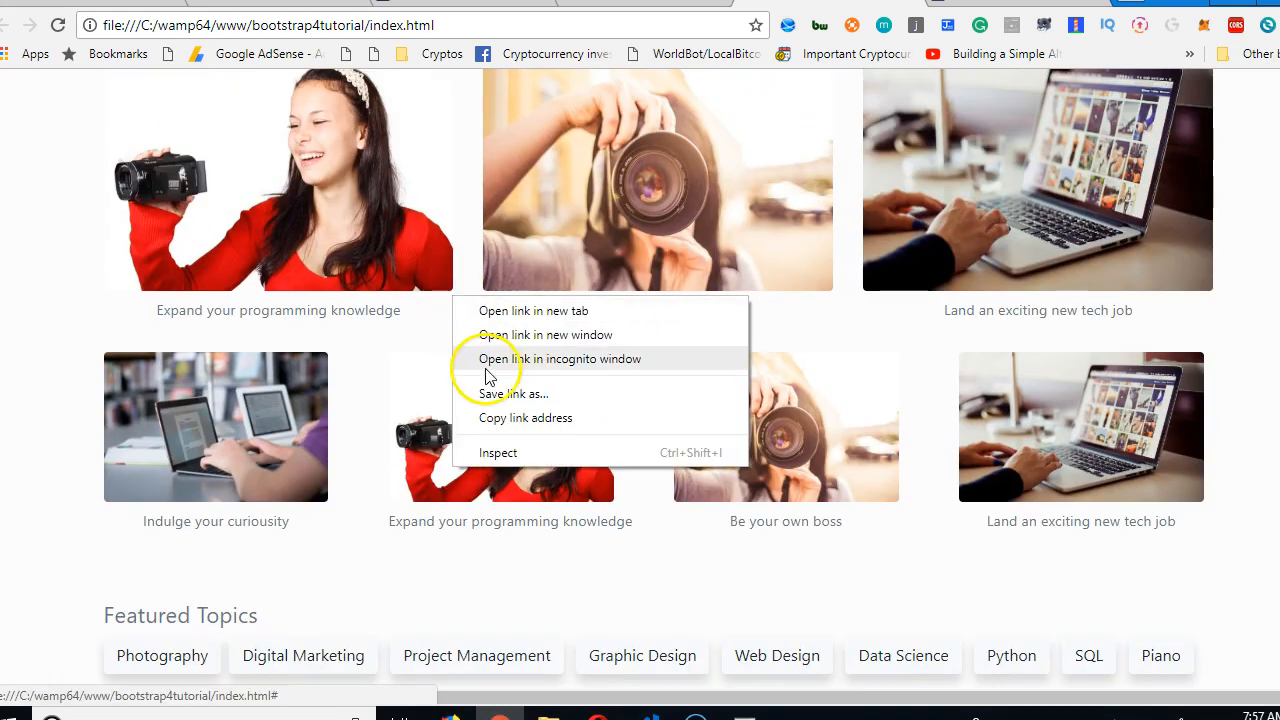
- Dismiss the link menu on the Udemy clone page and go to github.com/daveozoalor/
click(450, 380)
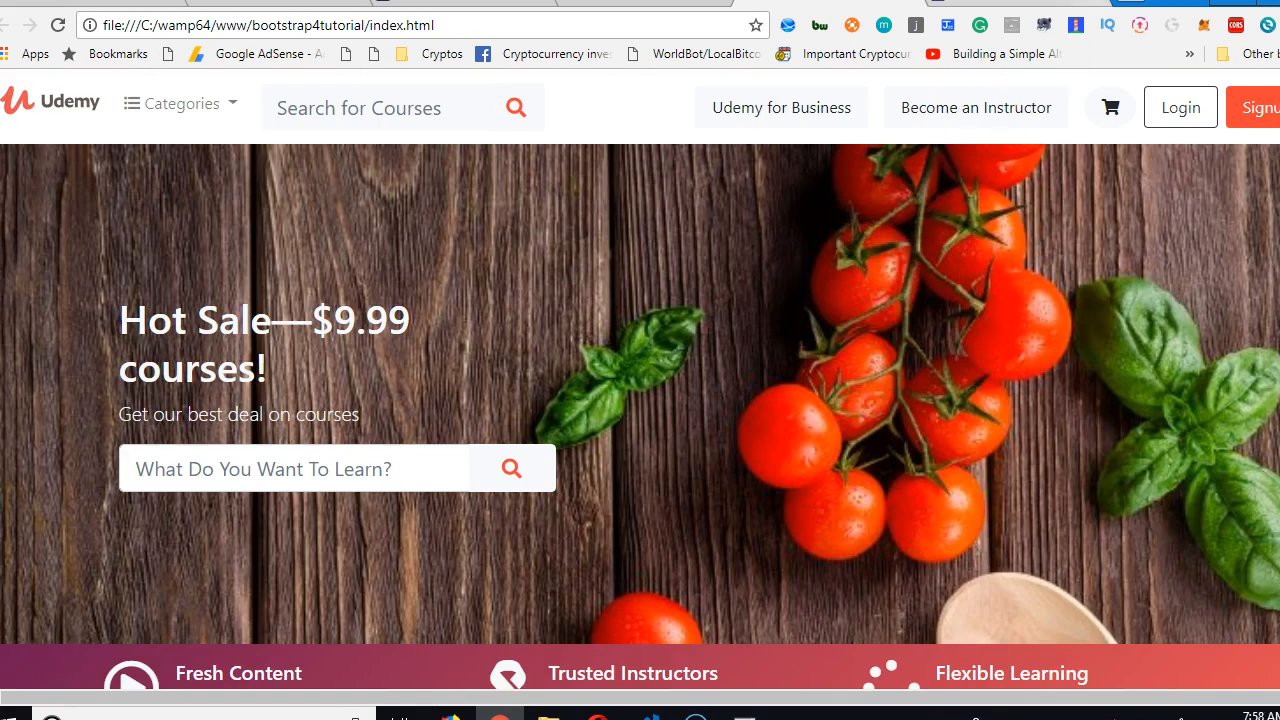
text(github.com/daveozoalor/)
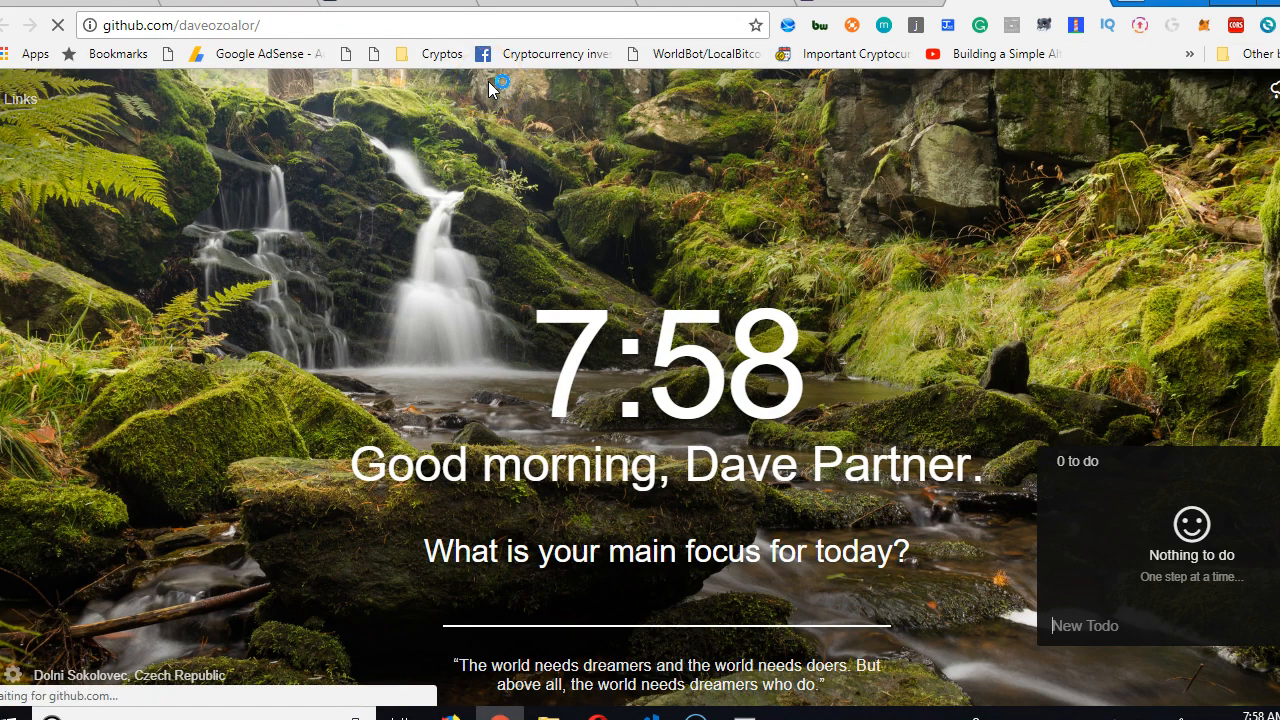
mouse_move(790, 135)
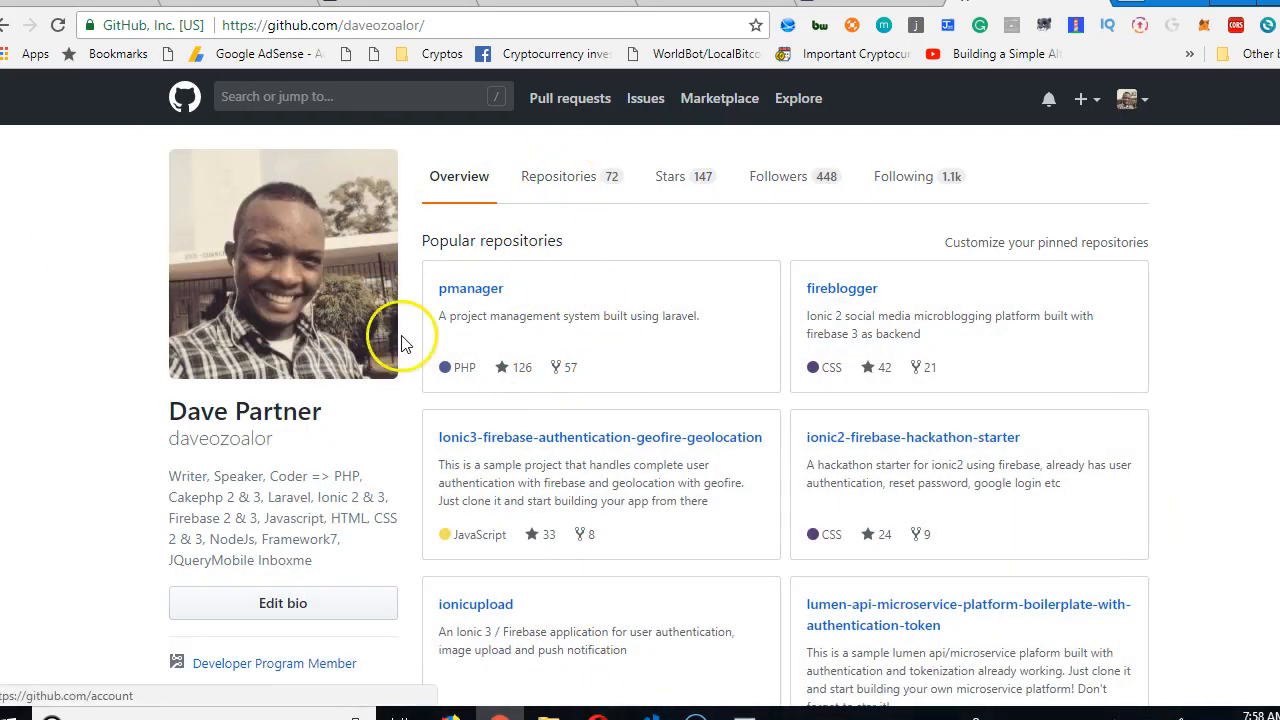
- Open the bootstrap4-udemy-clone repository from the profile's Repositories tab
click(559, 176)
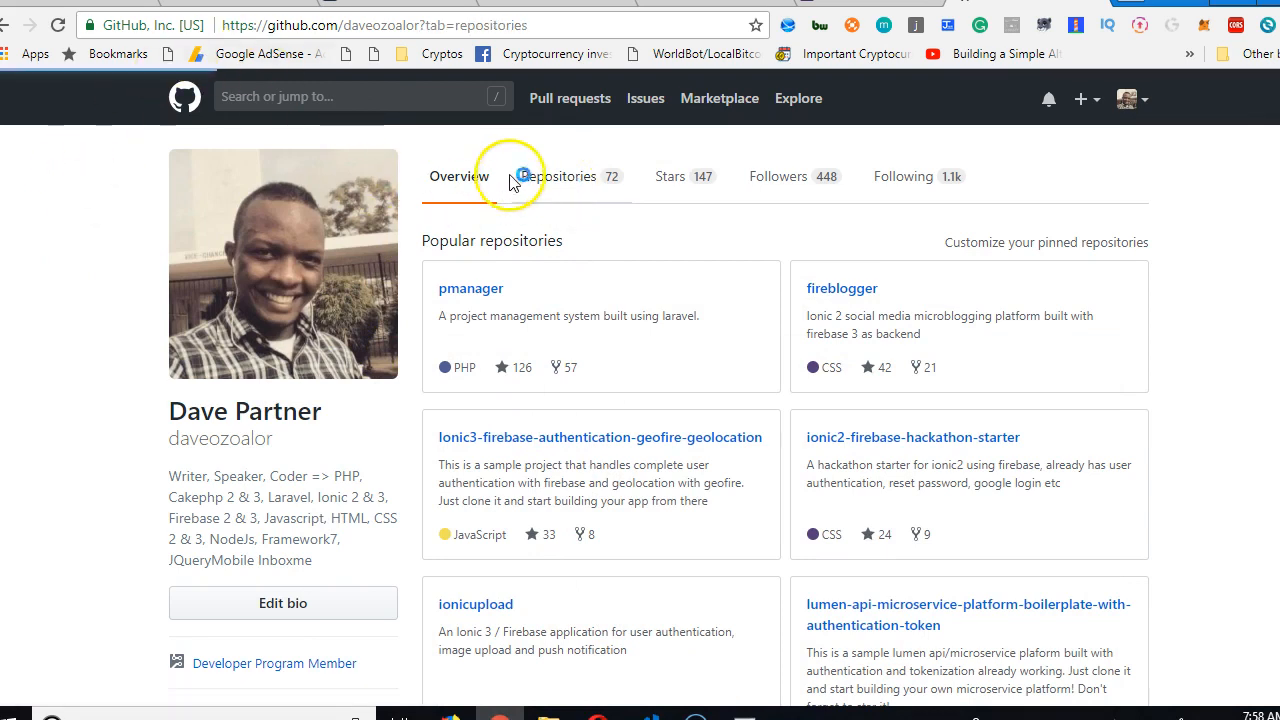
click(557, 176)
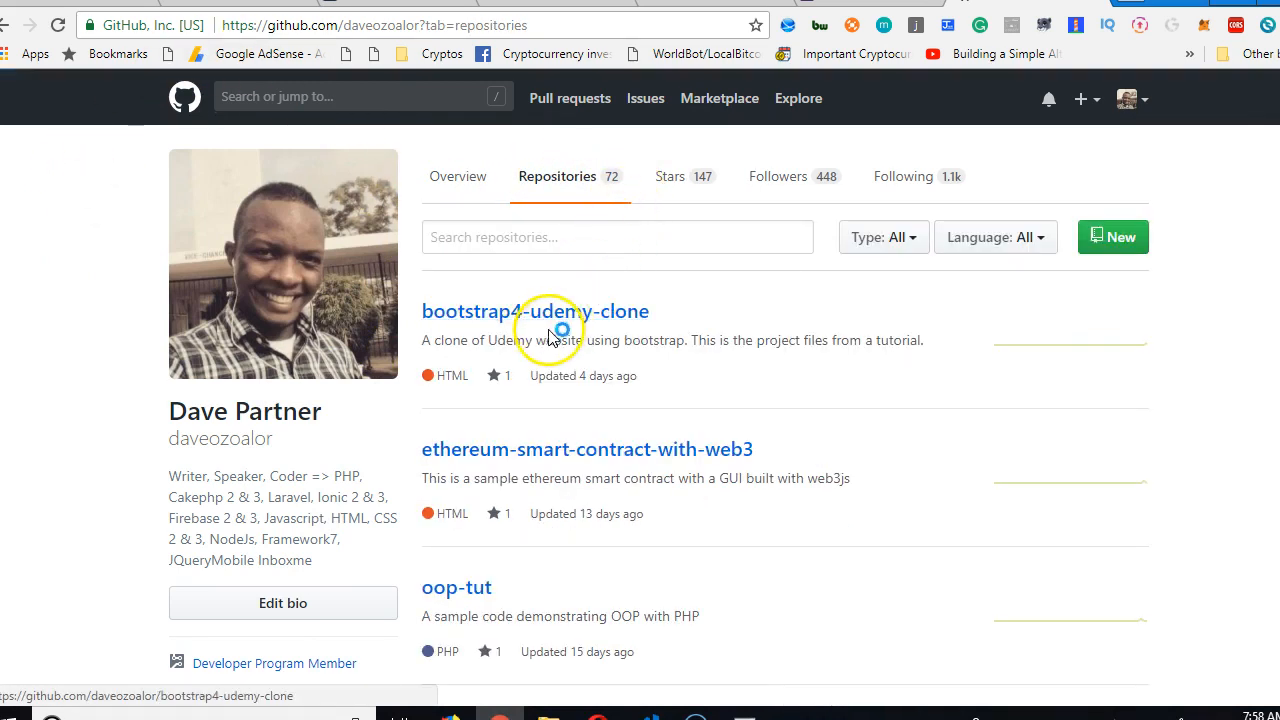
click(534, 311)
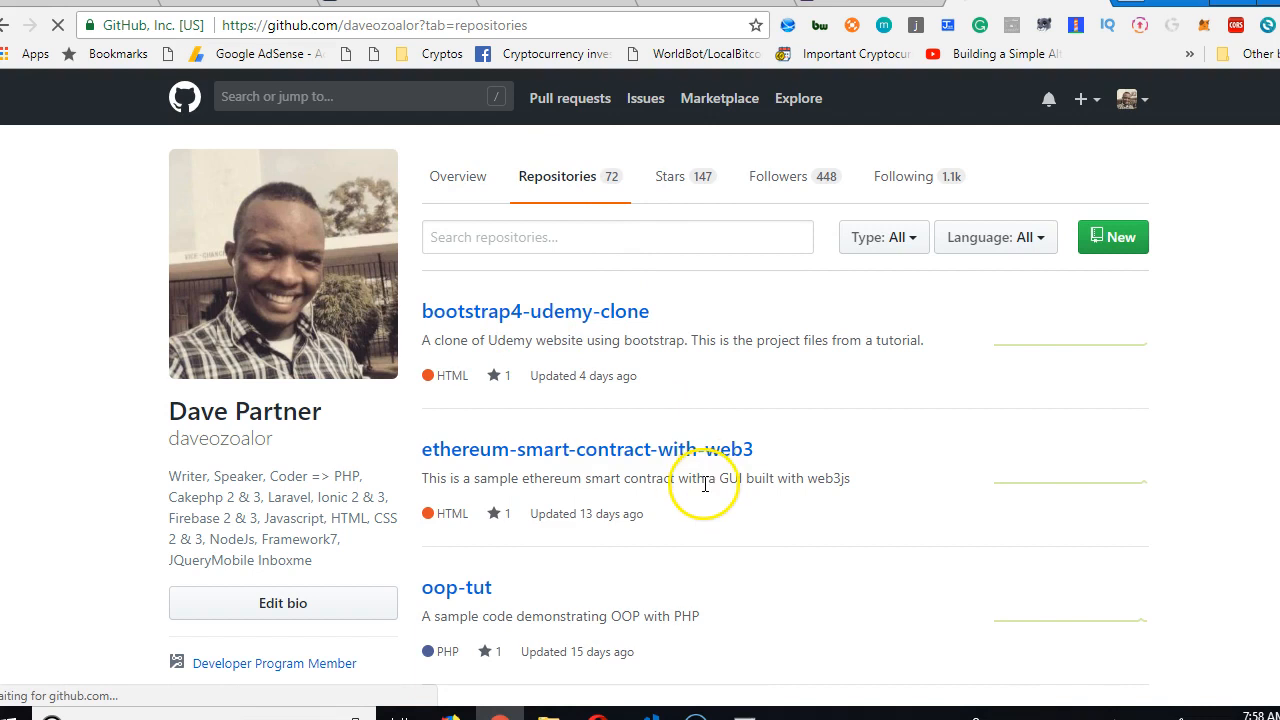
click(535, 311)
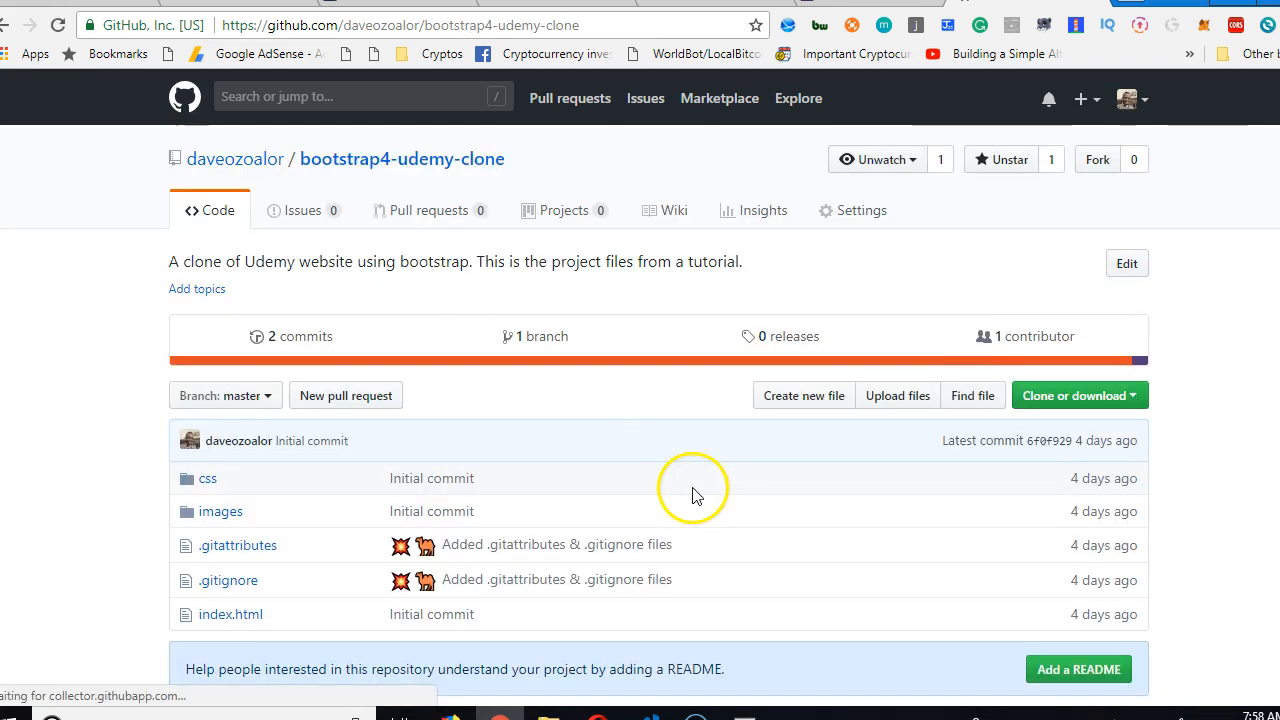
scroll(down, 3)
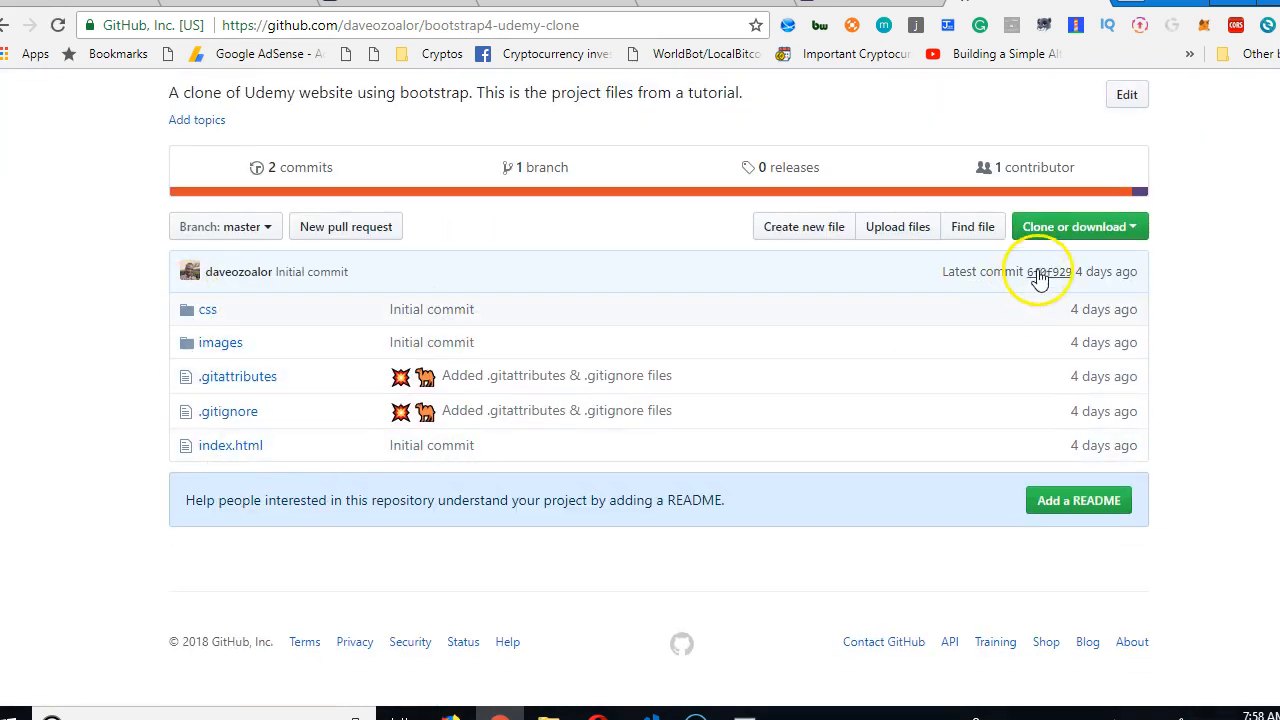
click(1079, 226)
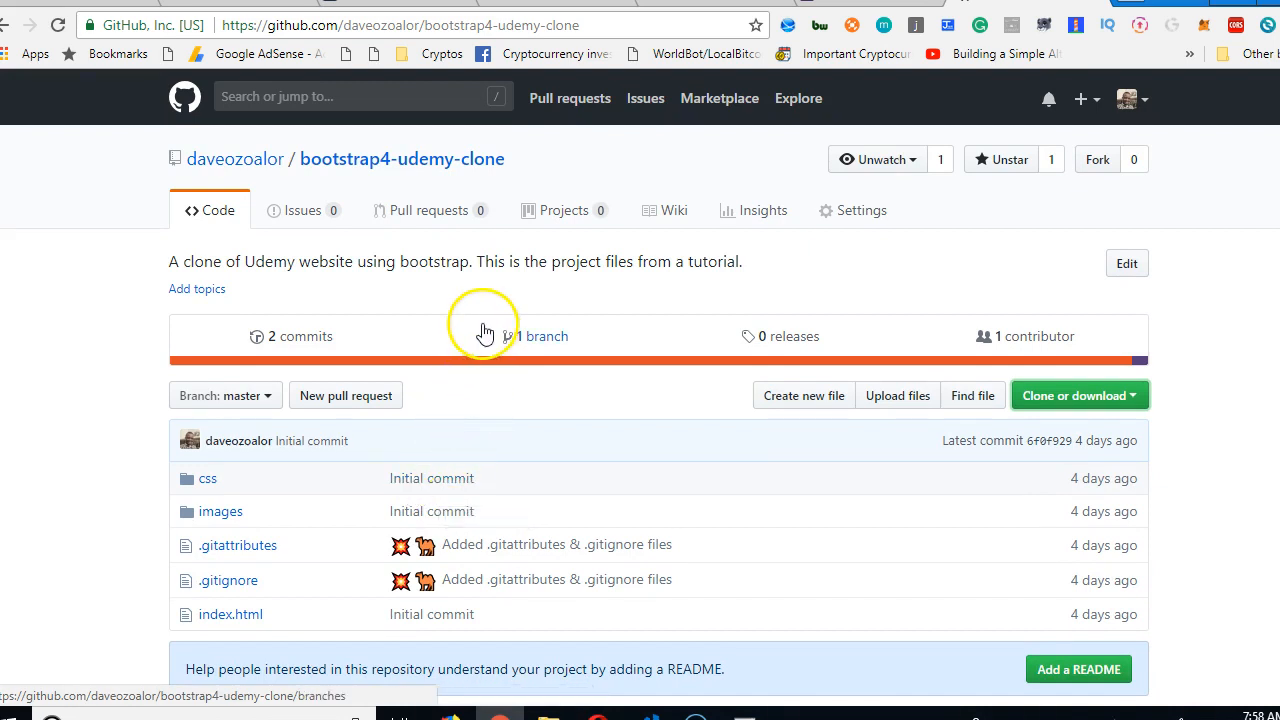
mouse_move(475, 332)
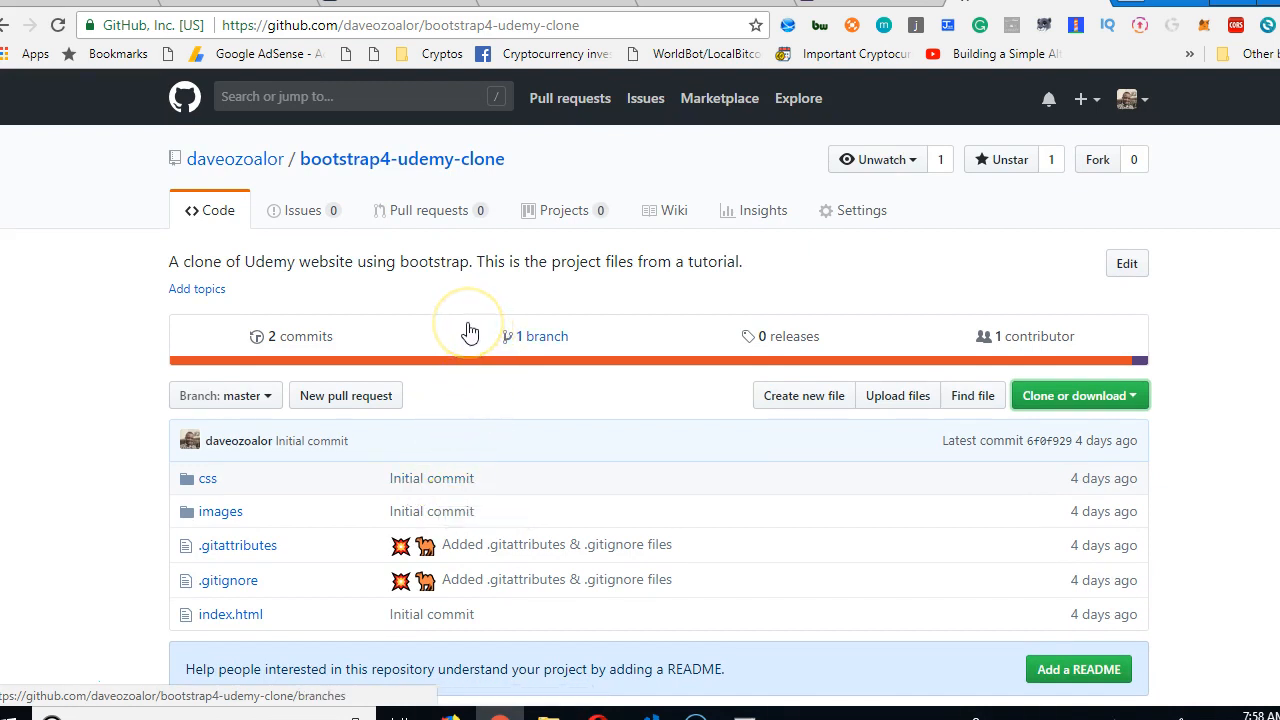